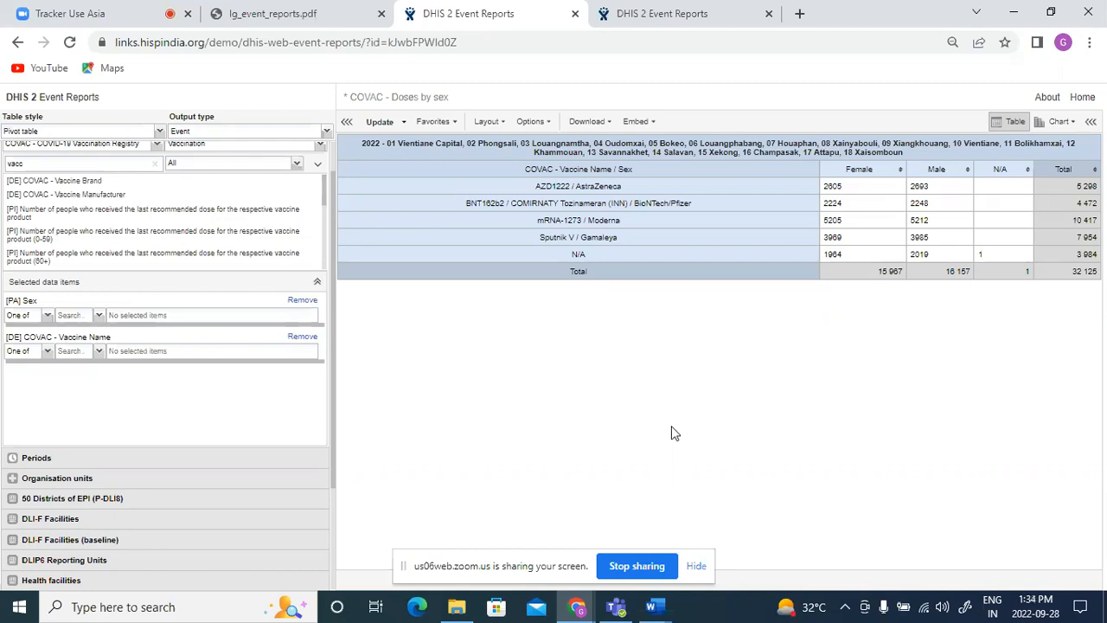
mouse_move(366, 245)
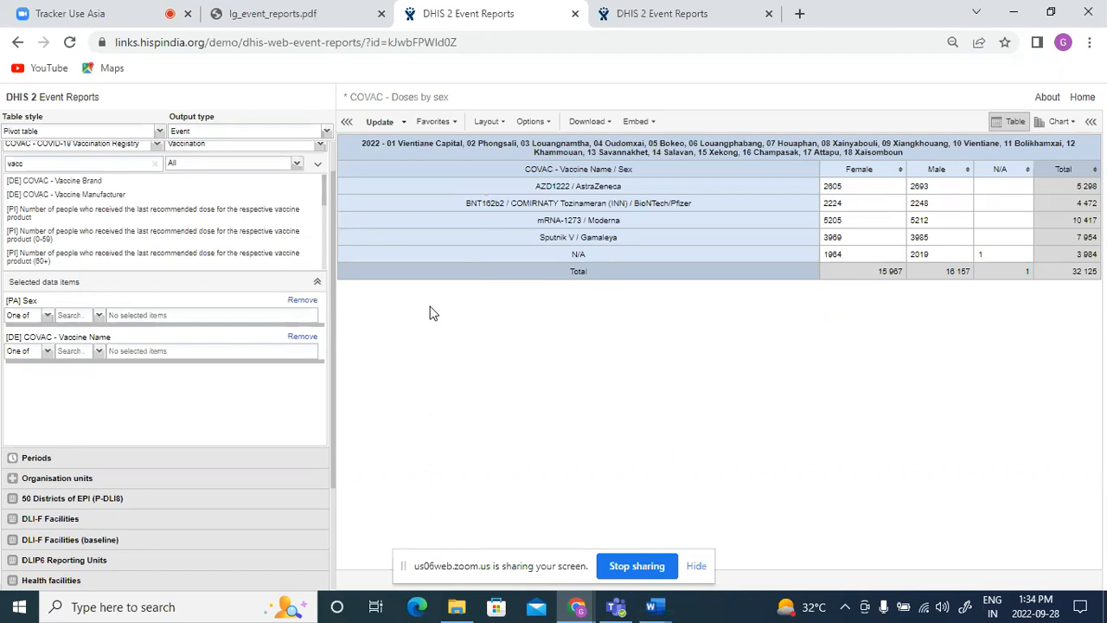
mouse_move(488, 367)
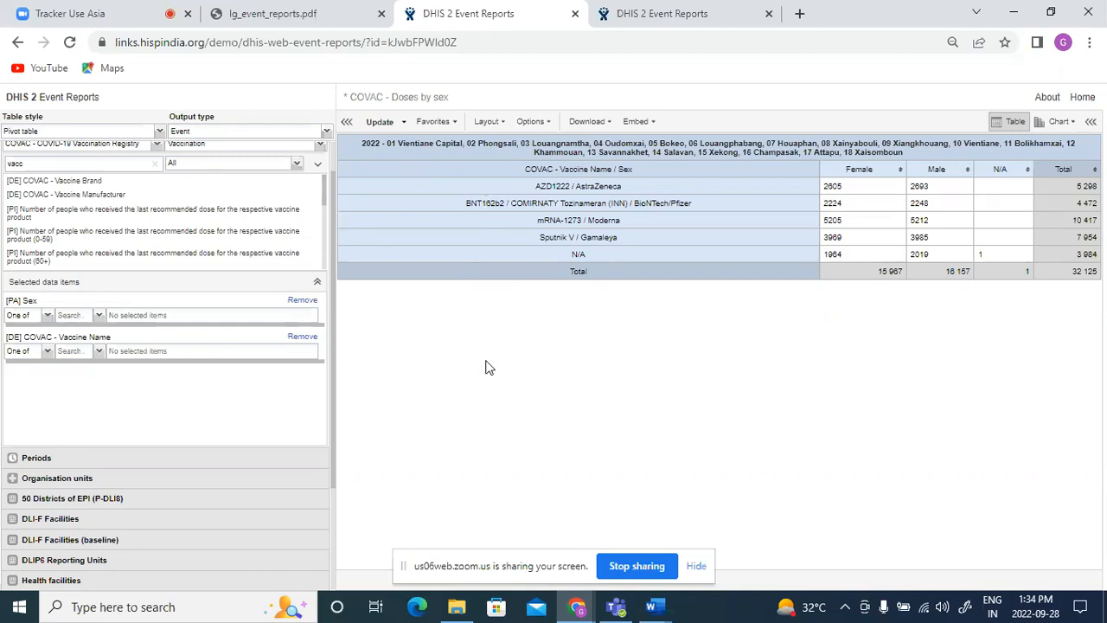
mouse_move(471, 105)
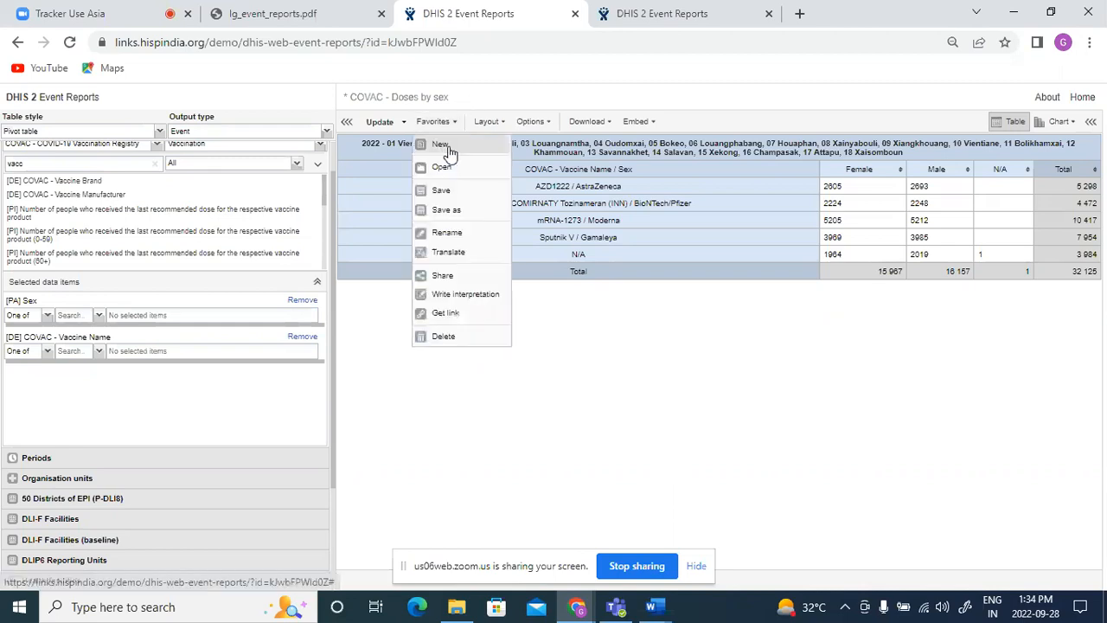
Step: Start a new untitled report, discarding the unsaved COVAC changes, with Enrollment output type
click(440, 143)
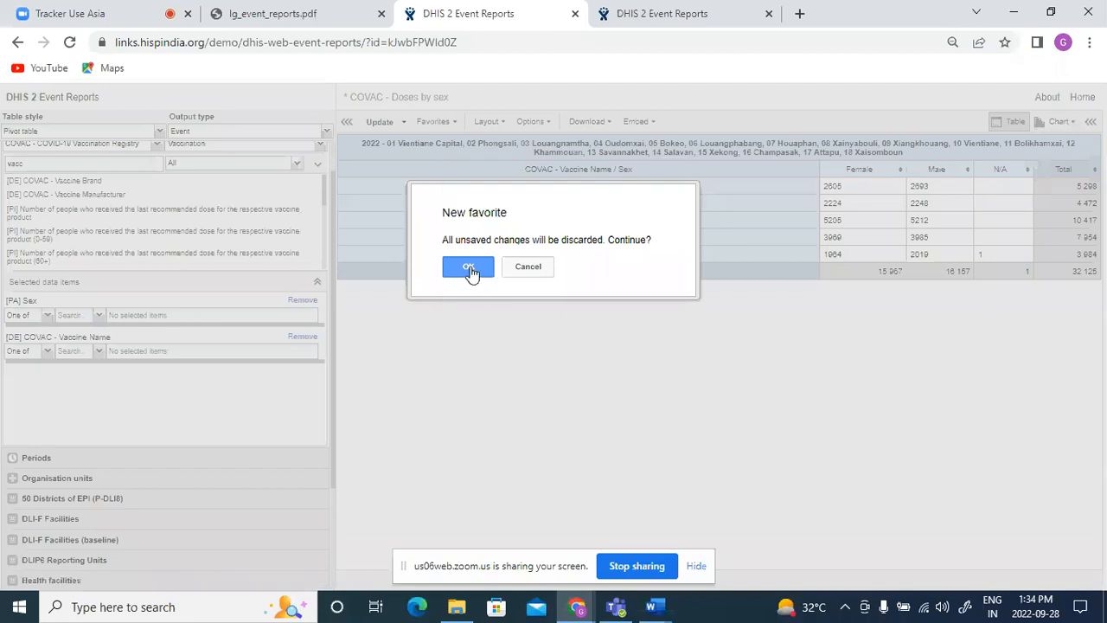
click(468, 267)
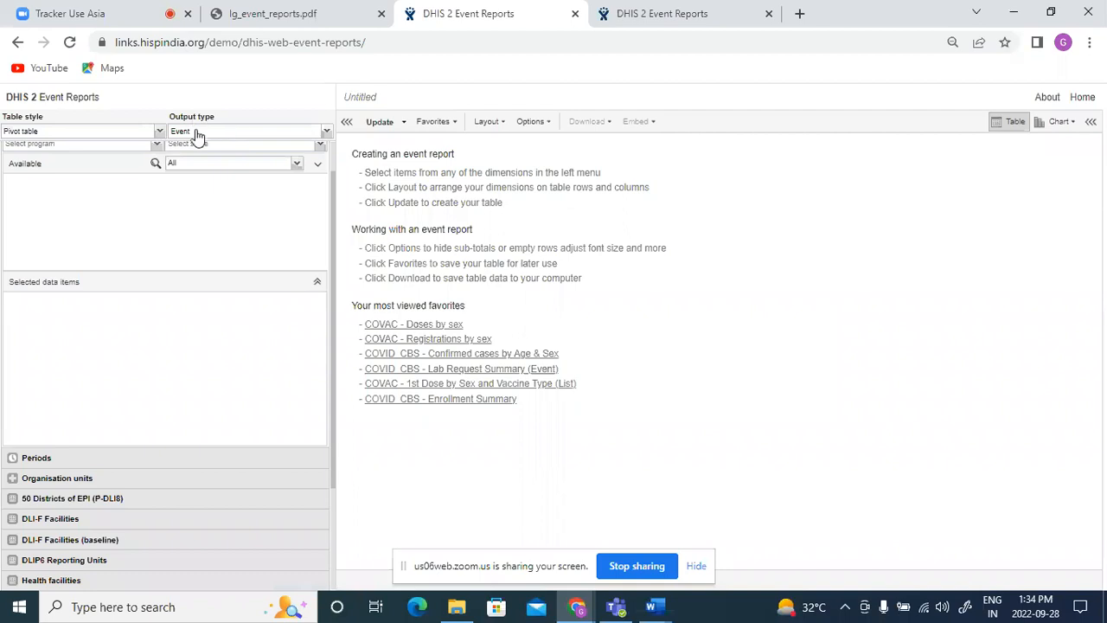
mouse_move(192, 134)
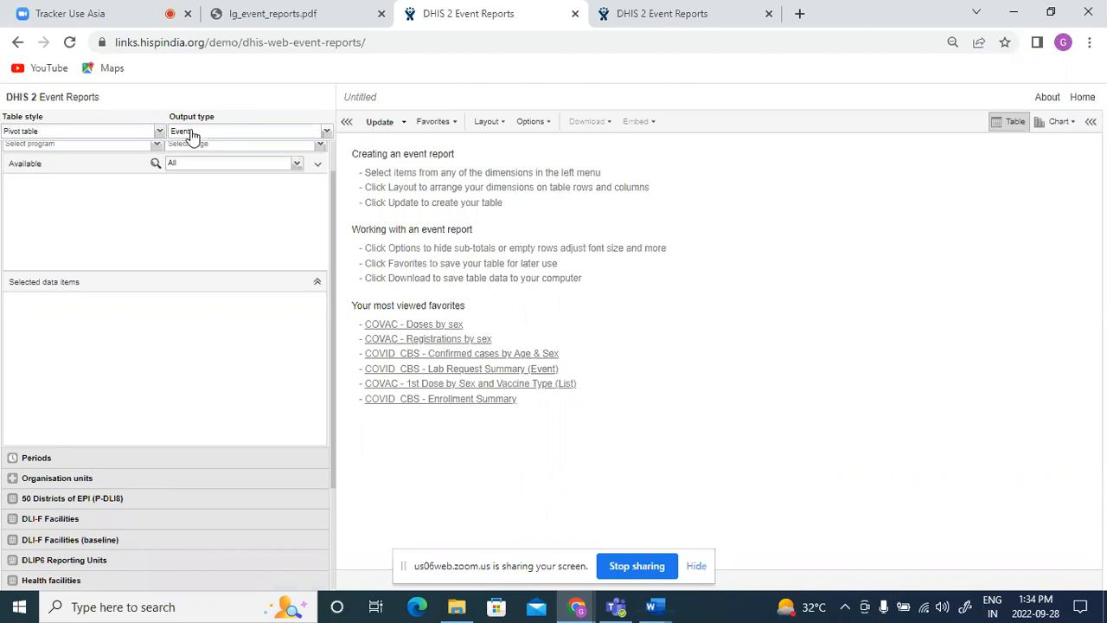
click(246, 131)
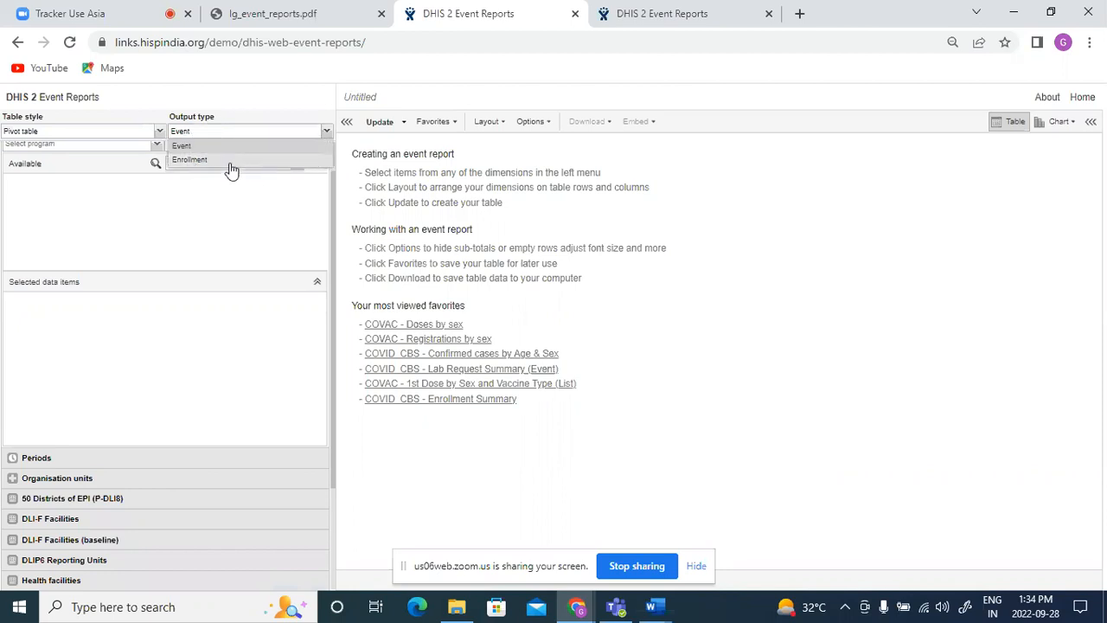
click(189, 159)
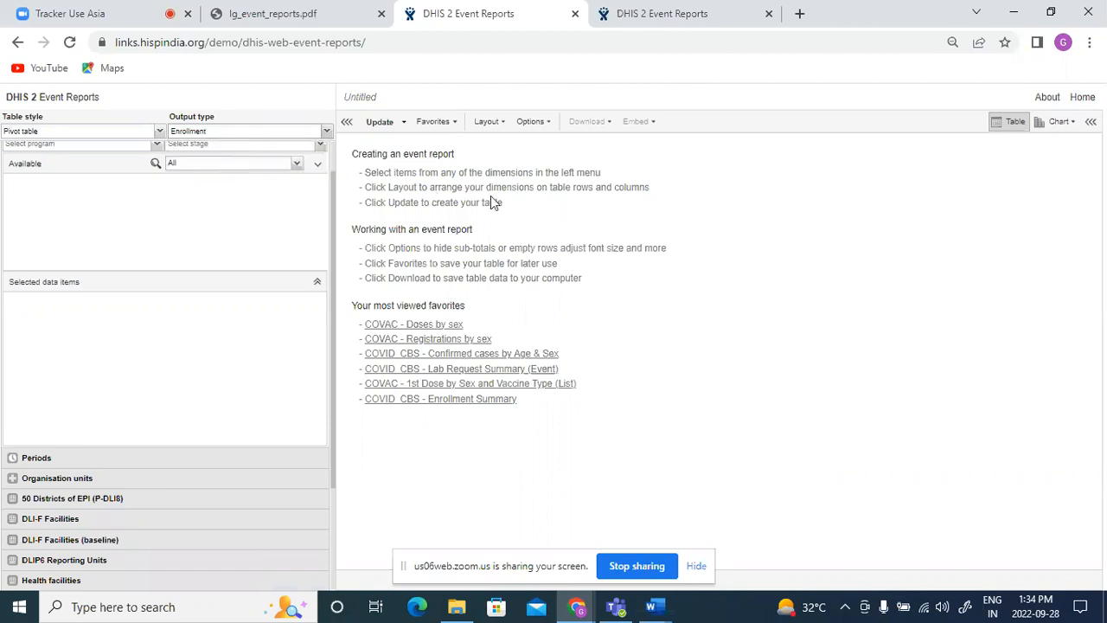
mouse_move(423, 93)
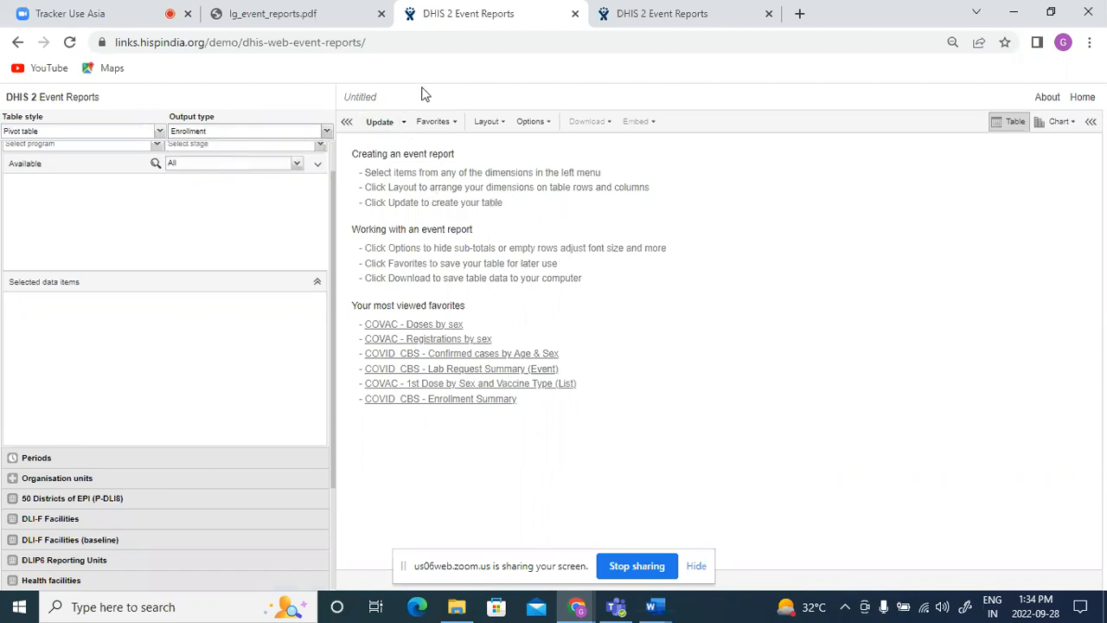
Step: Open the COVID_CBS - Enrollment Summary favourite from the saved favourites list
click(434, 121)
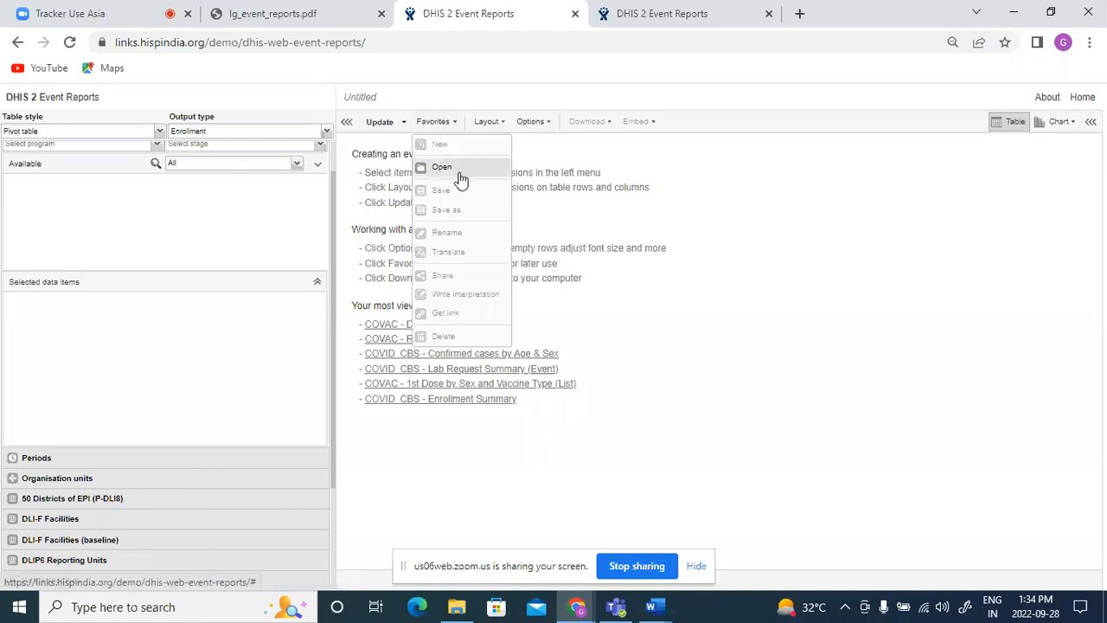
click(441, 167)
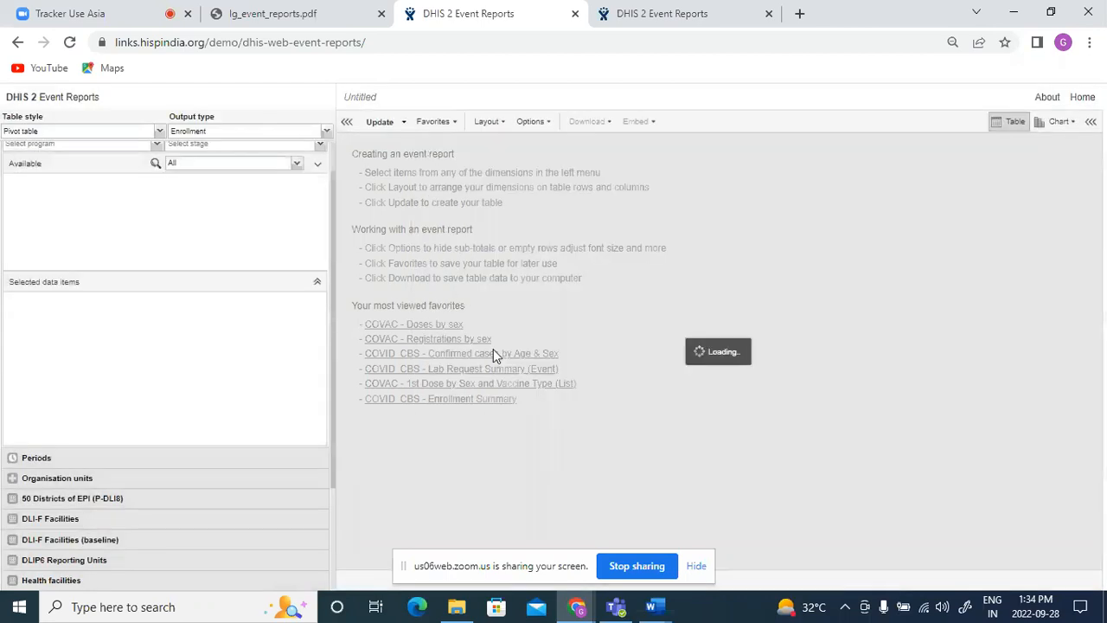
click(439, 398)
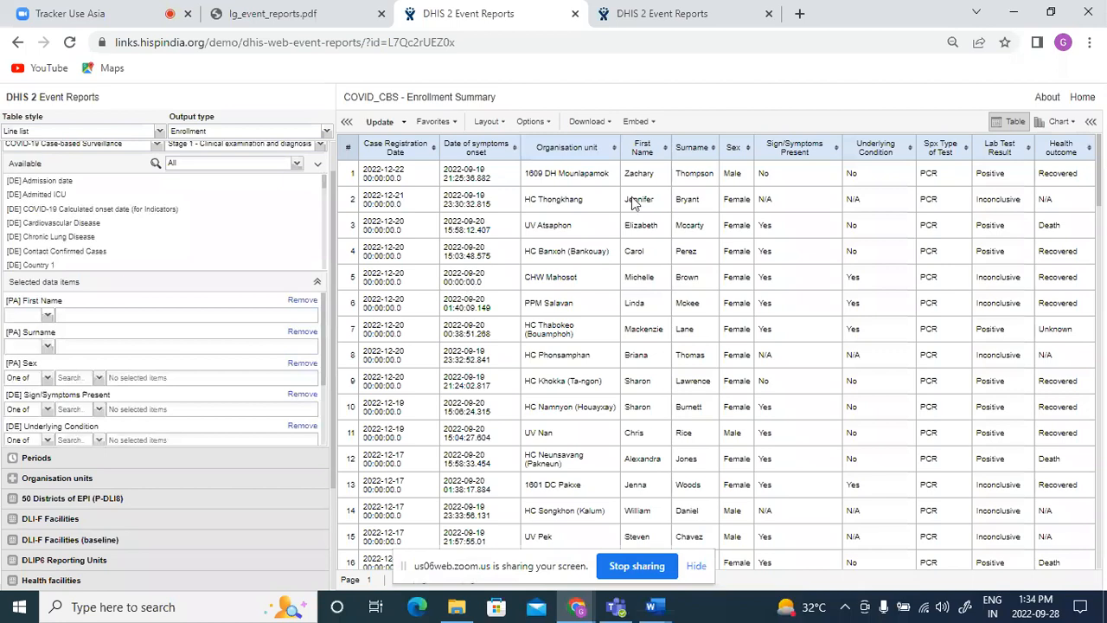
mouse_move(599, 187)
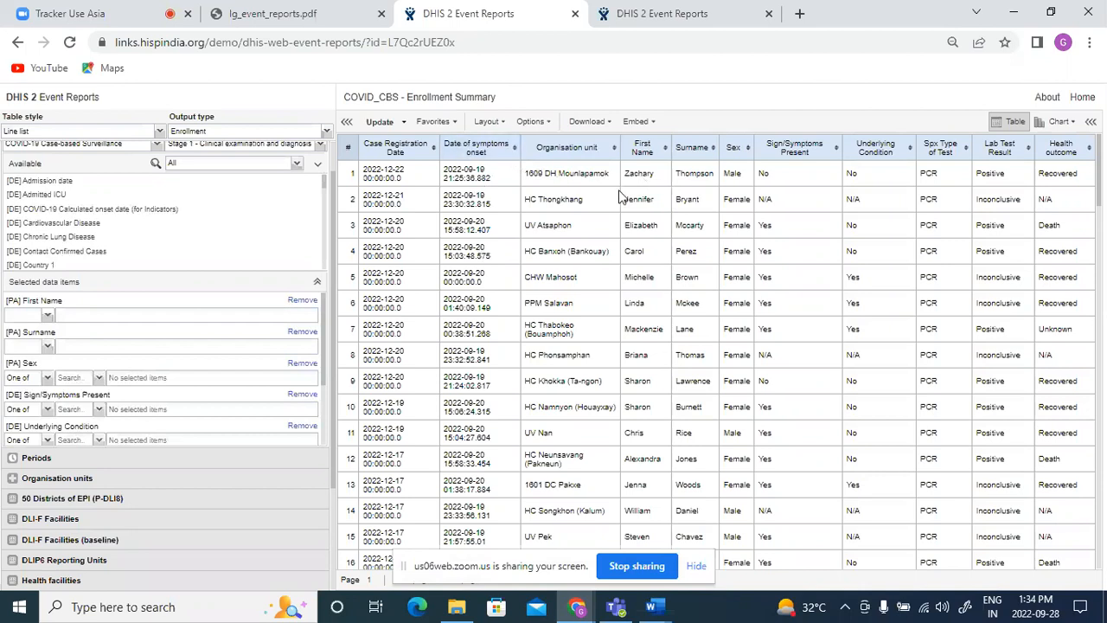
mouse_move(697, 243)
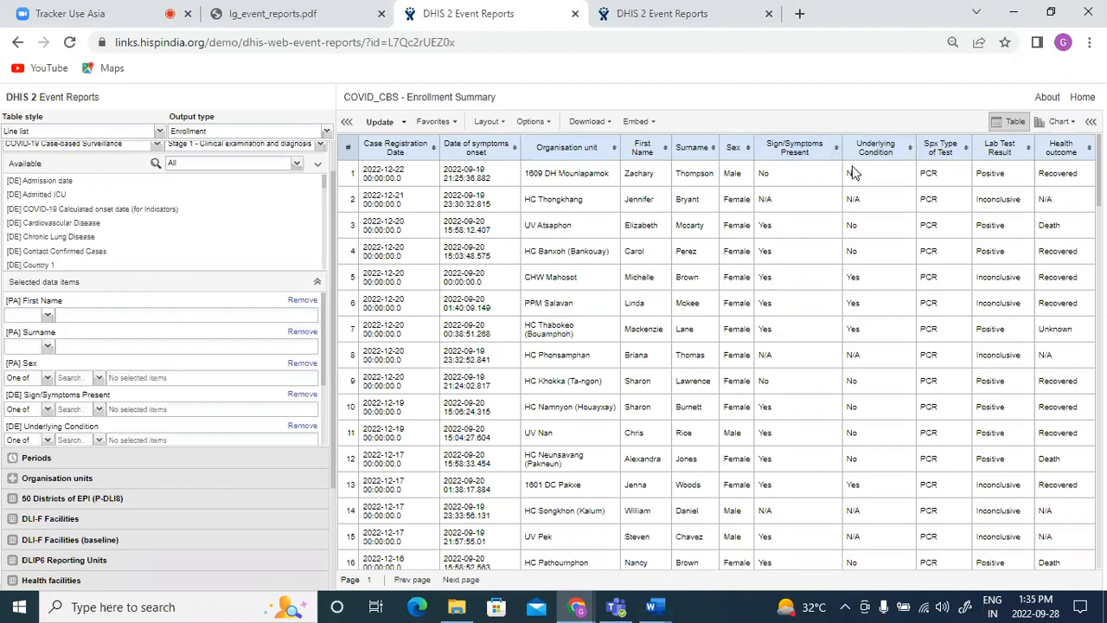
mouse_move(912, 179)
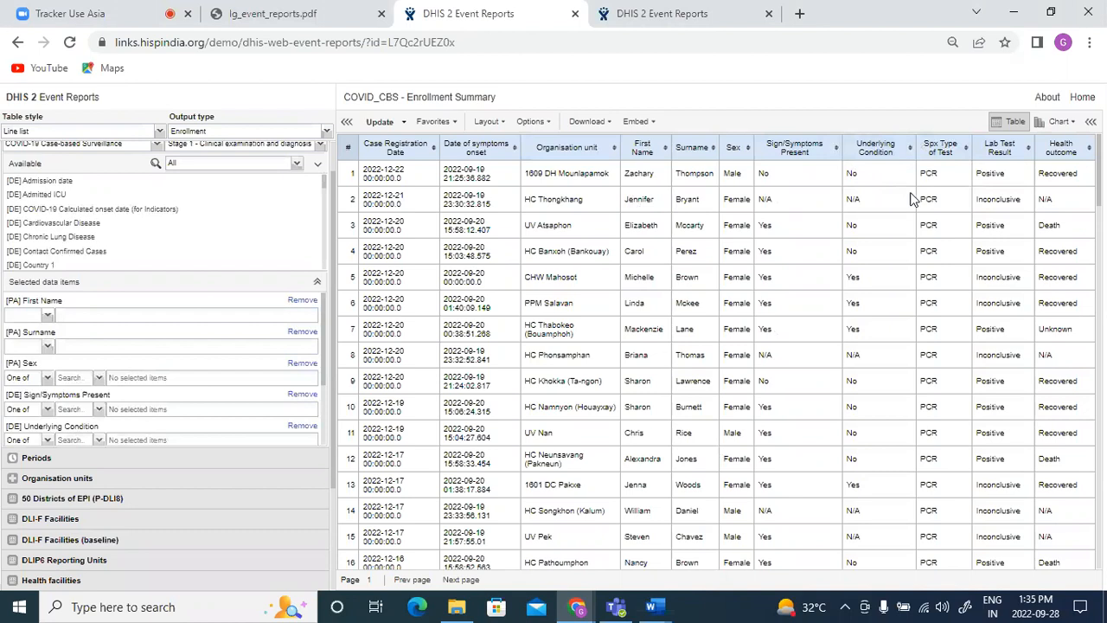
mouse_move(1003, 184)
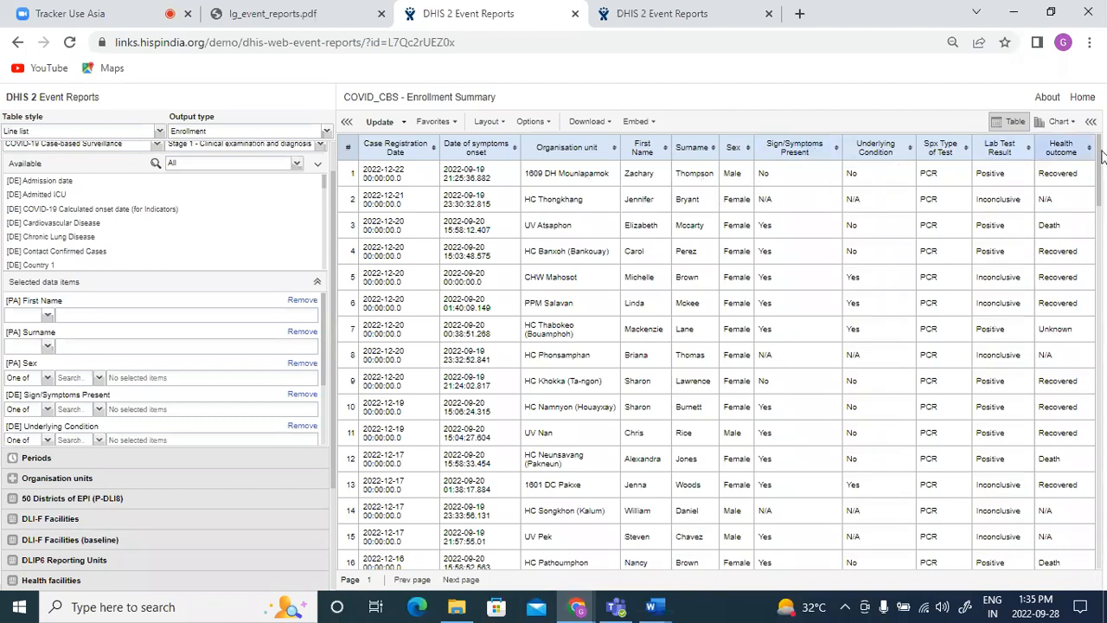
mouse_move(990, 166)
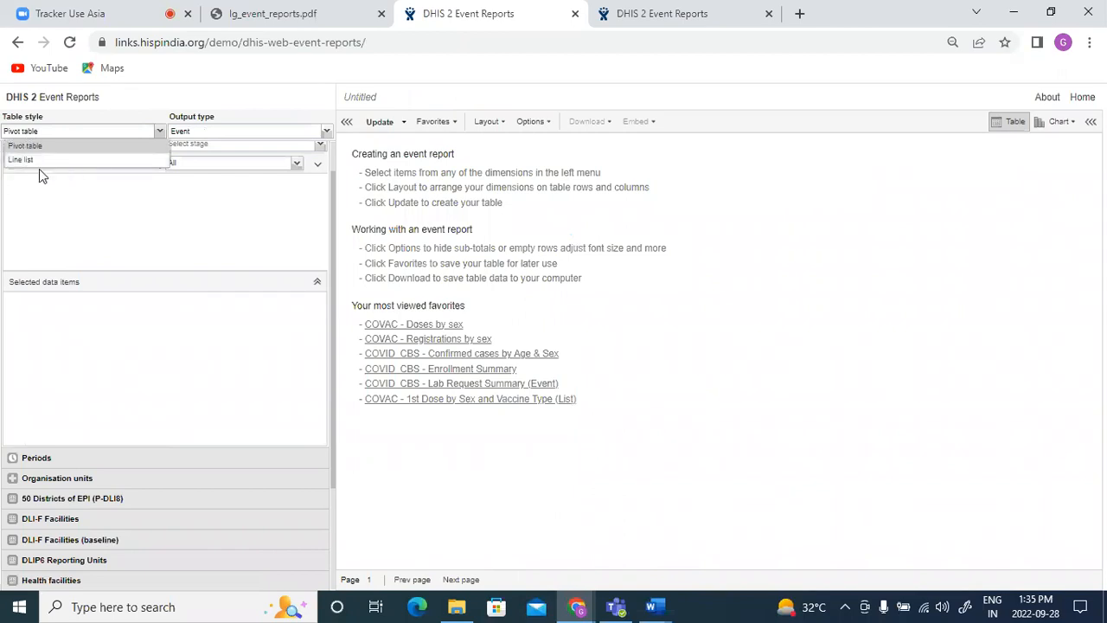
Step: Make an Enrollment line list for COVID-19 Case-based Surveillance using Stage 1 clinical examination
click(20, 159)
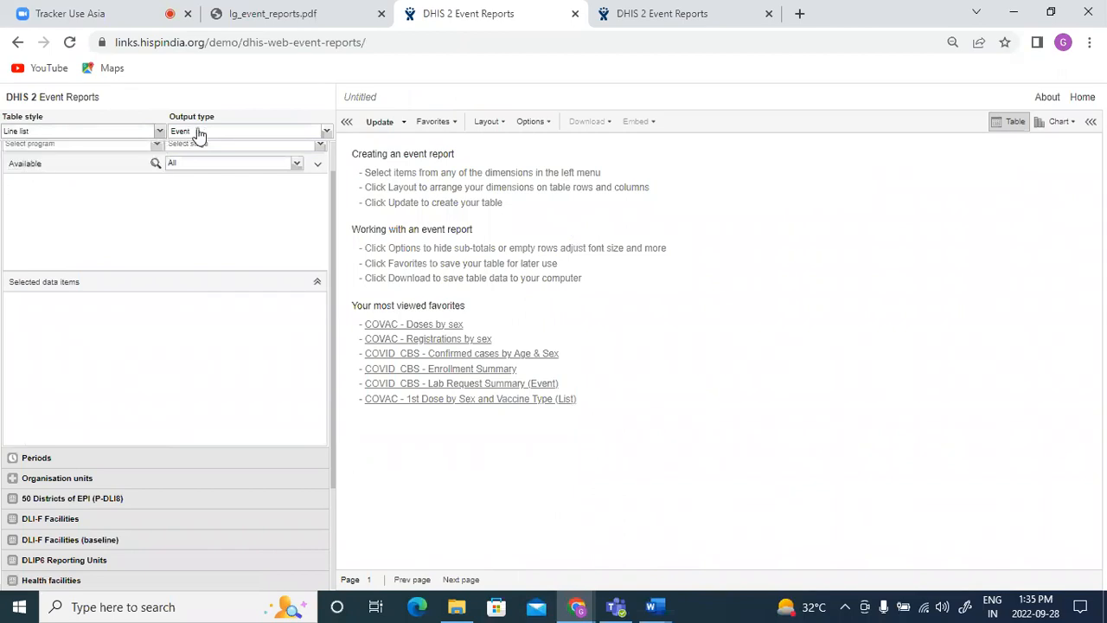
click(244, 130)
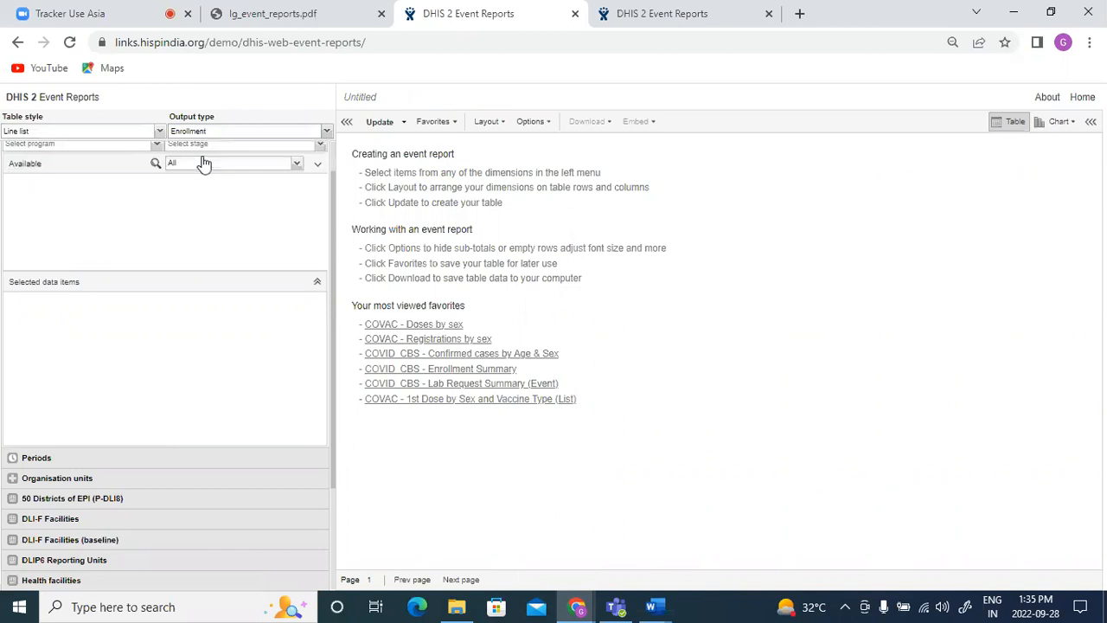
click(78, 144)
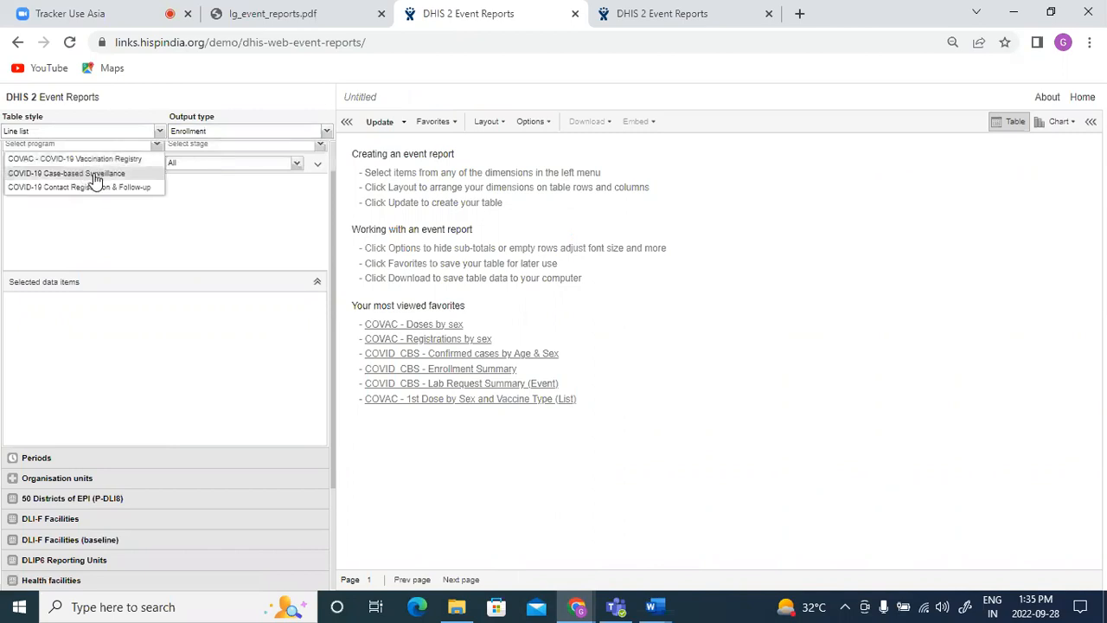
click(66, 173)
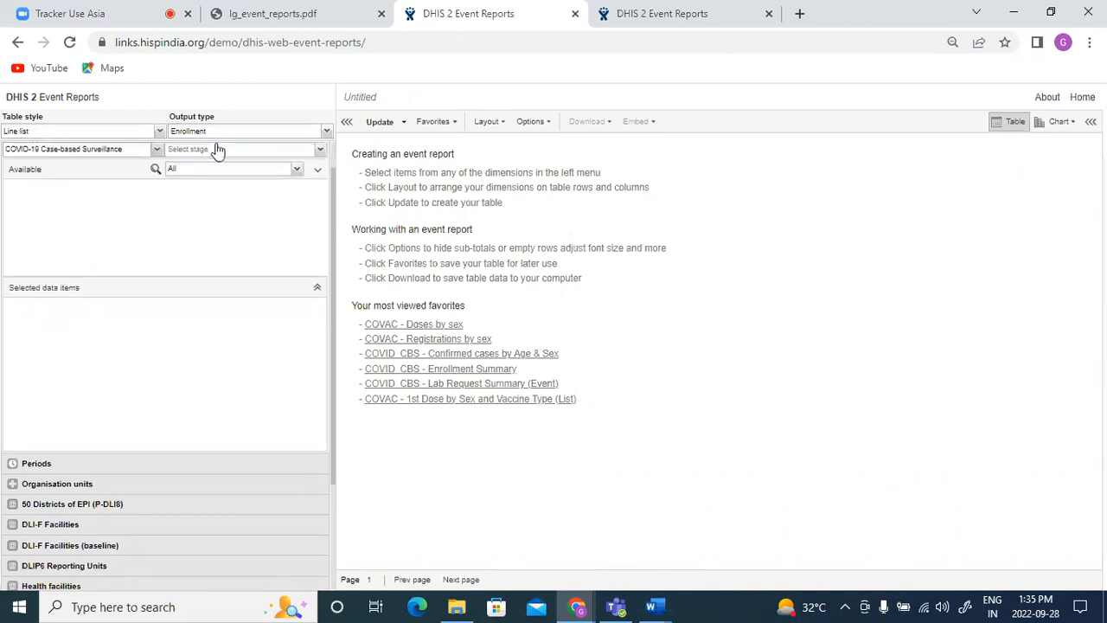
click(245, 149)
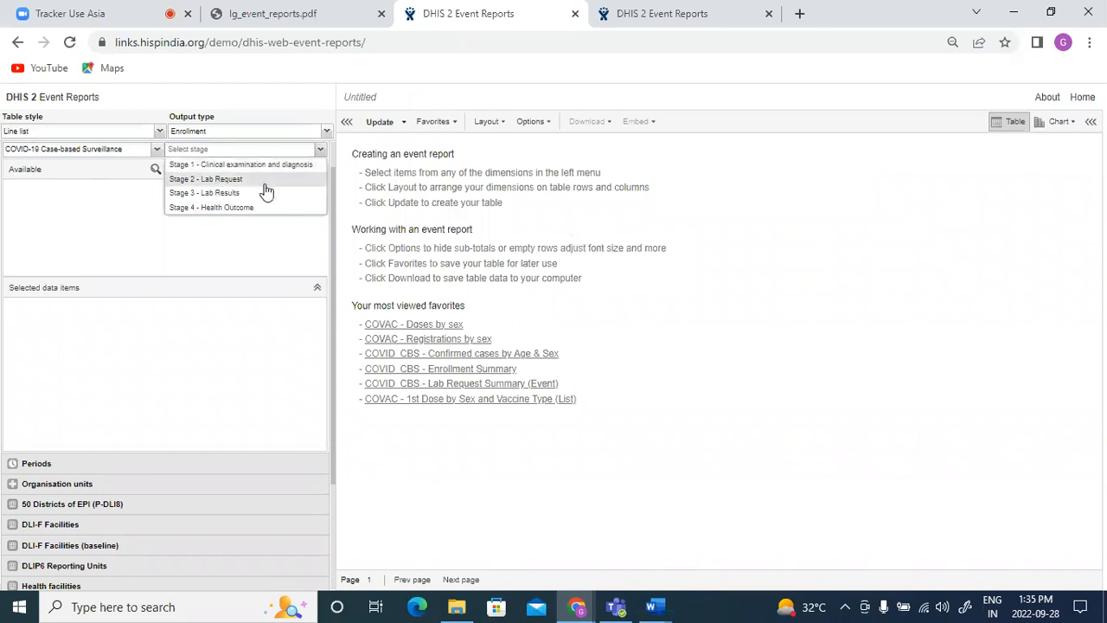
mouse_move(218, 177)
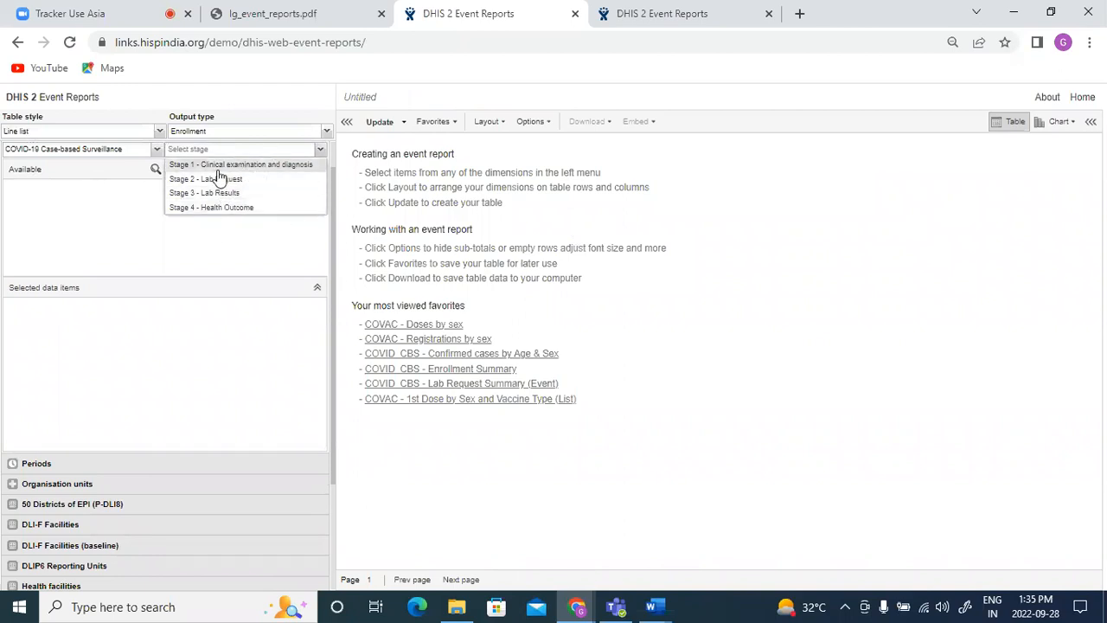
mouse_move(266, 169)
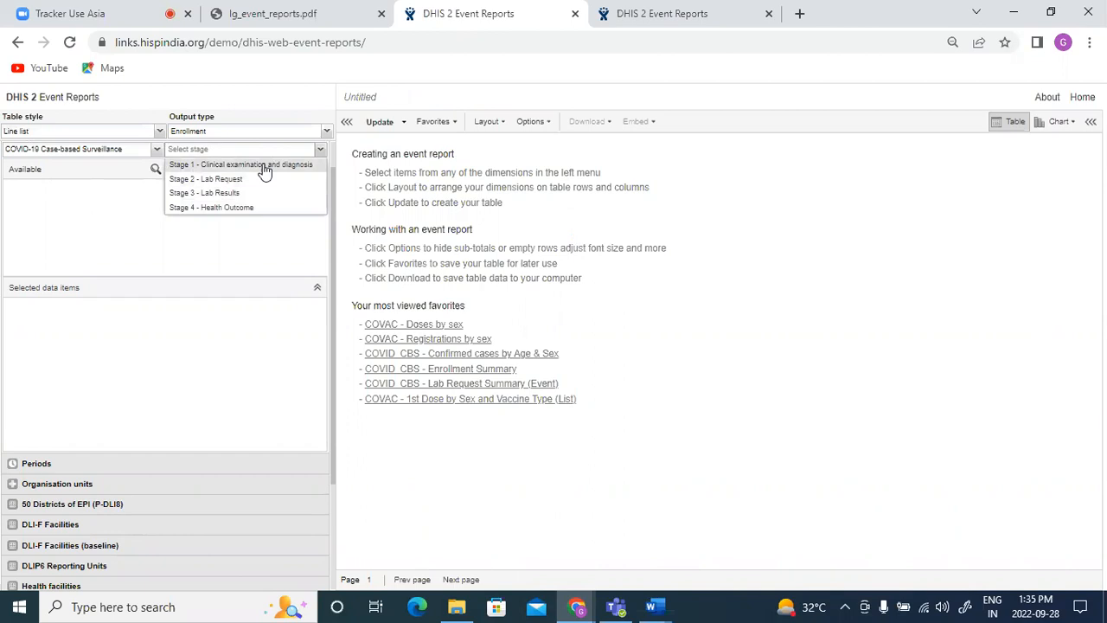
click(240, 164)
text(firt)
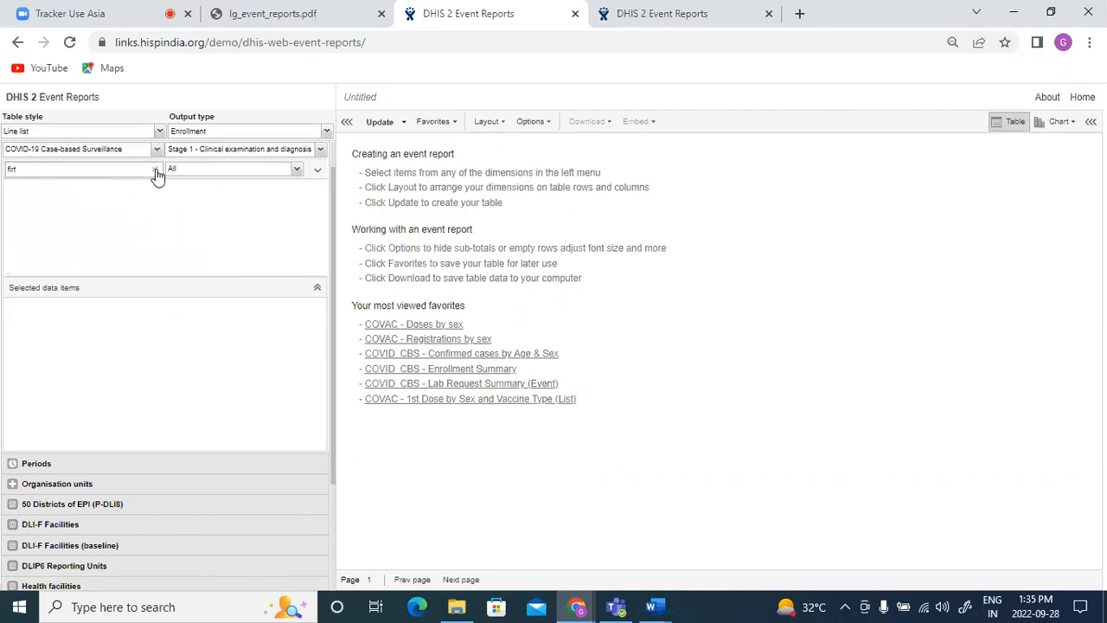
Step: Search and add First Name, Surname, Sex, Underlying Condition and Sign/Symptoms Present
text(fit)
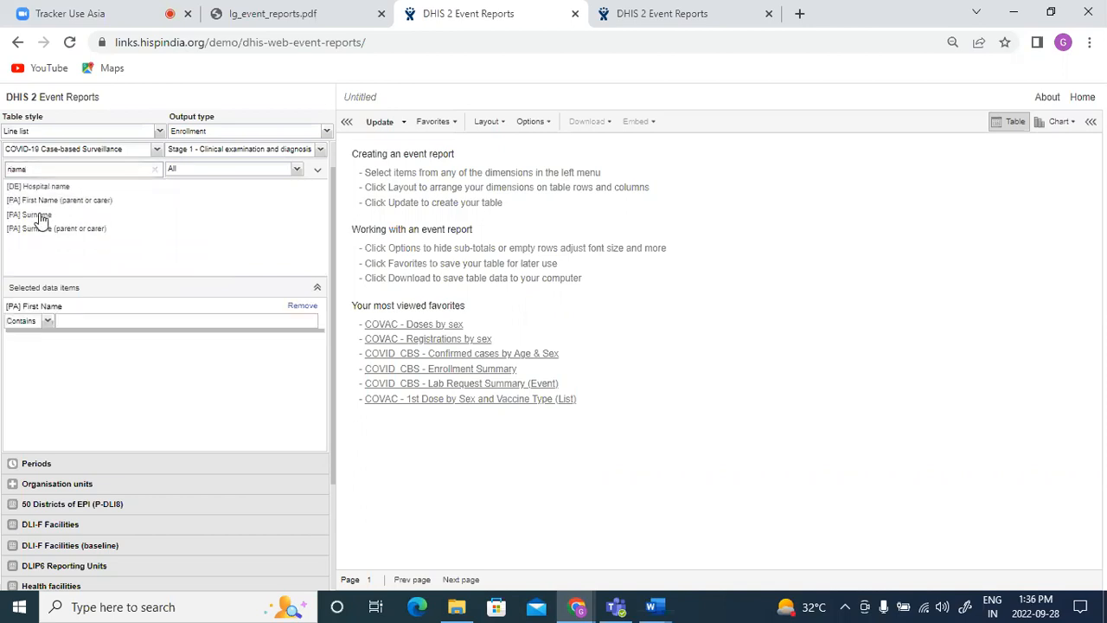
double_click(29, 214)
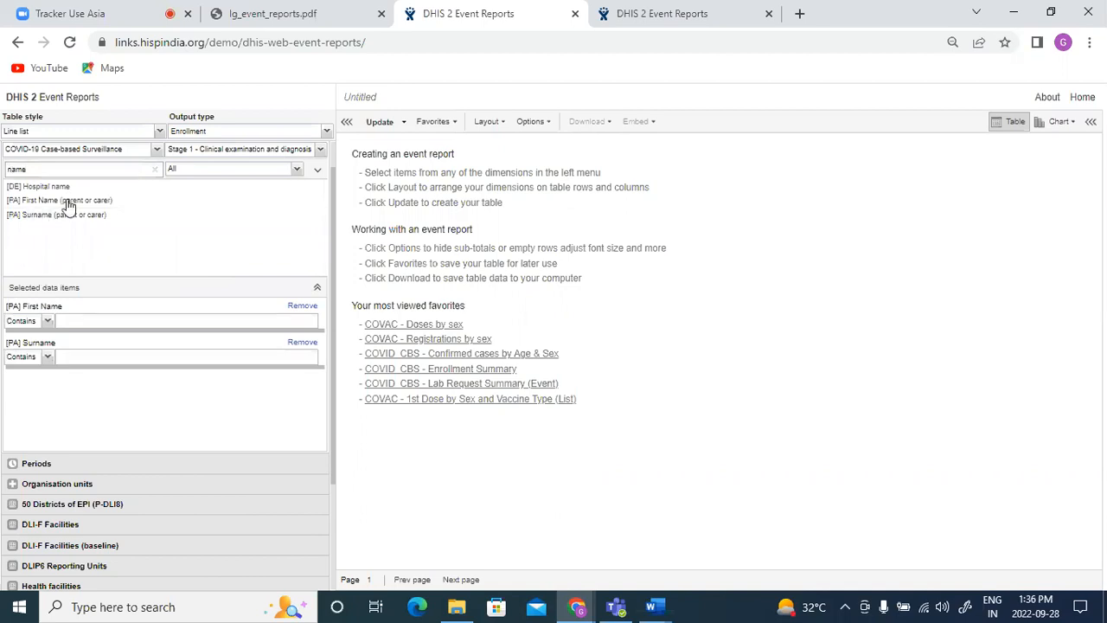
text(sex)
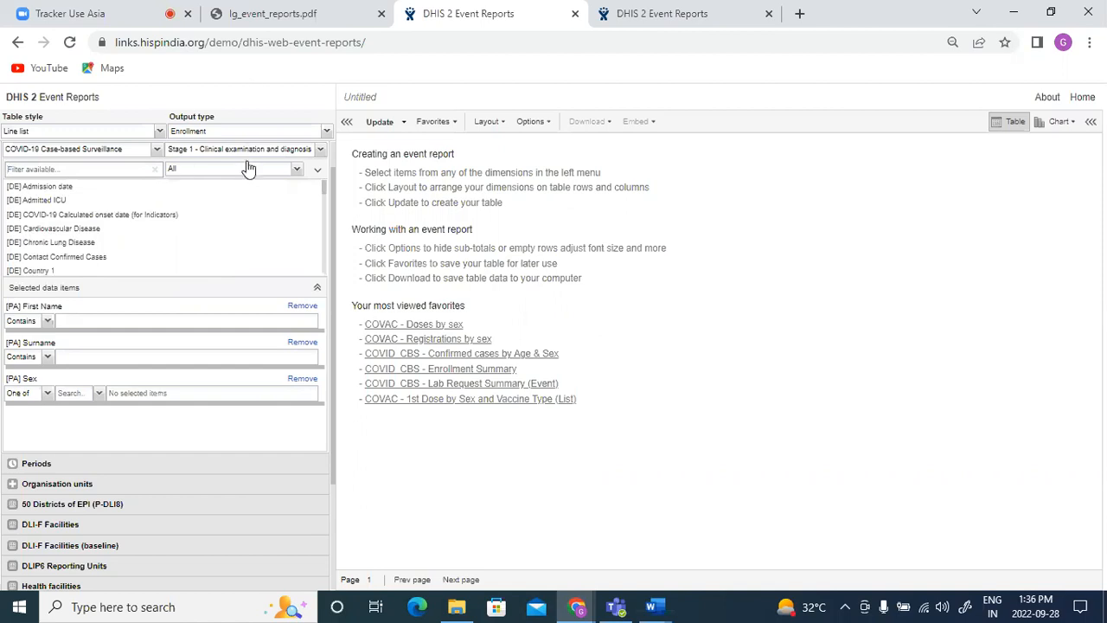
click(82, 169)
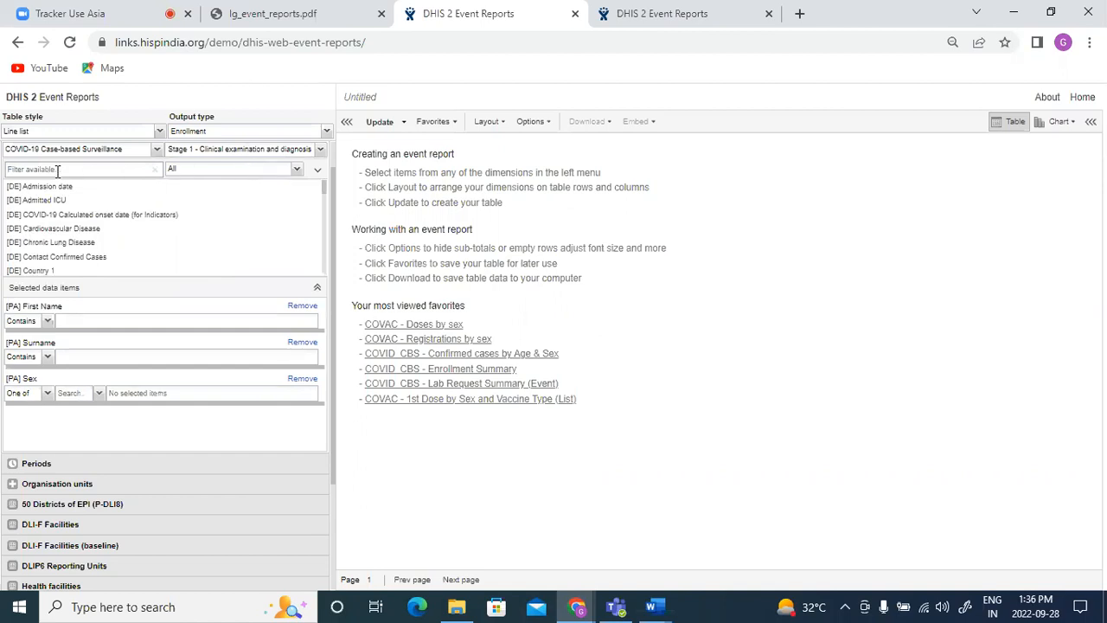
text(underl)
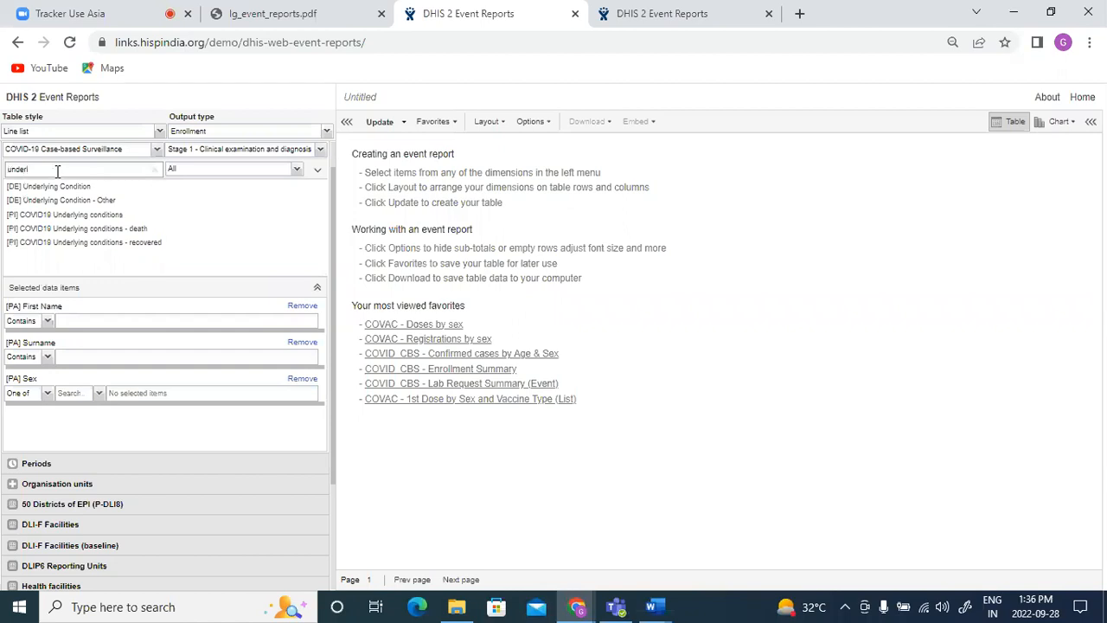
double_click(49, 186)
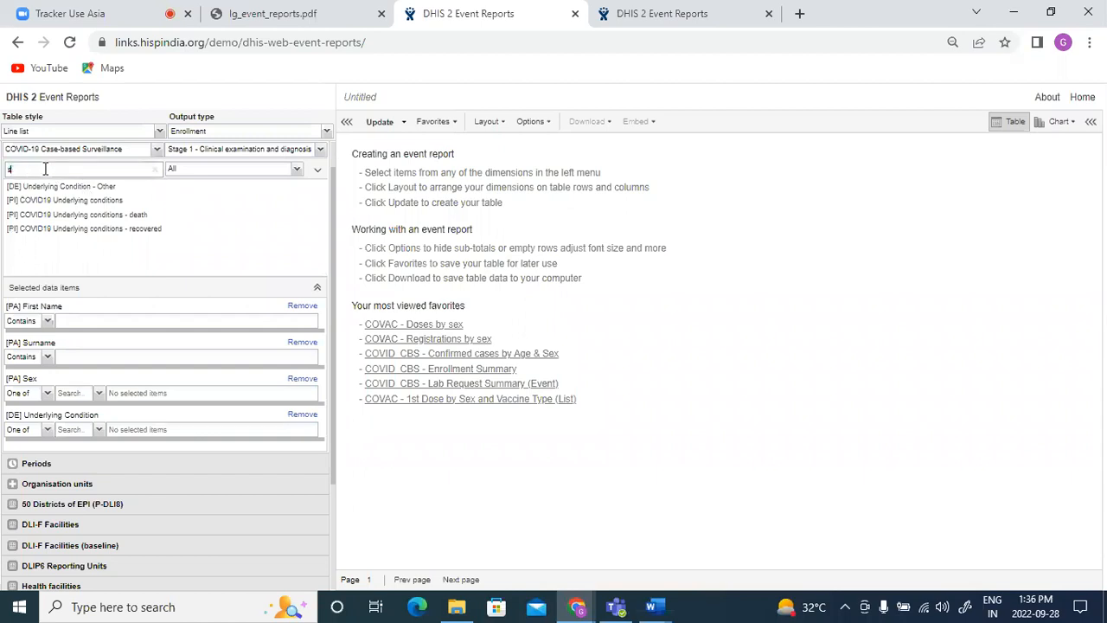
text(sign)
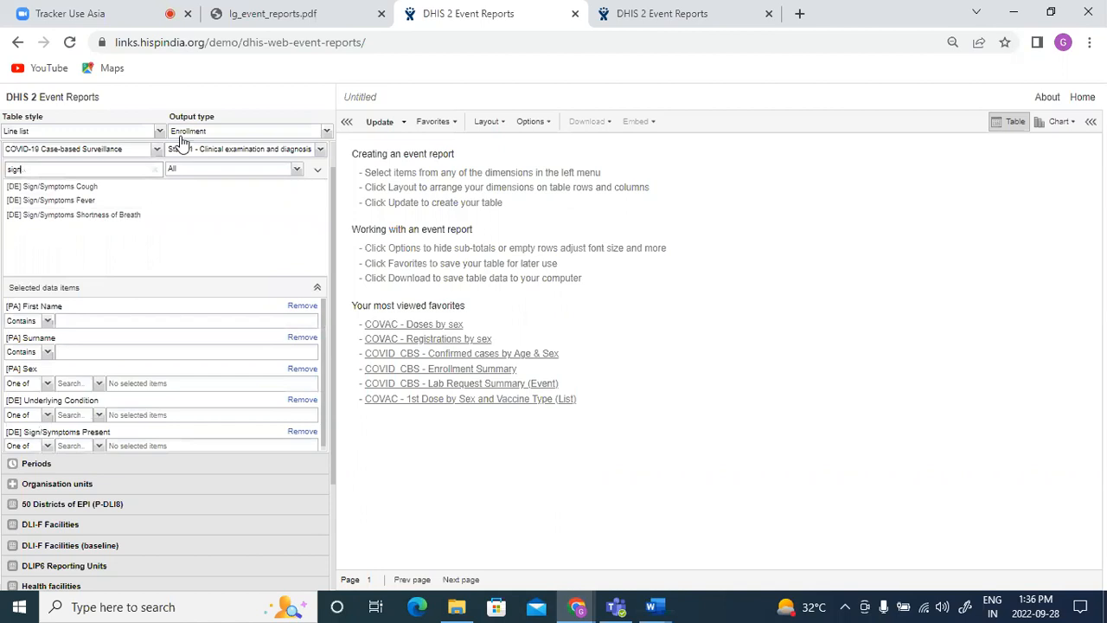
mouse_move(215, 165)
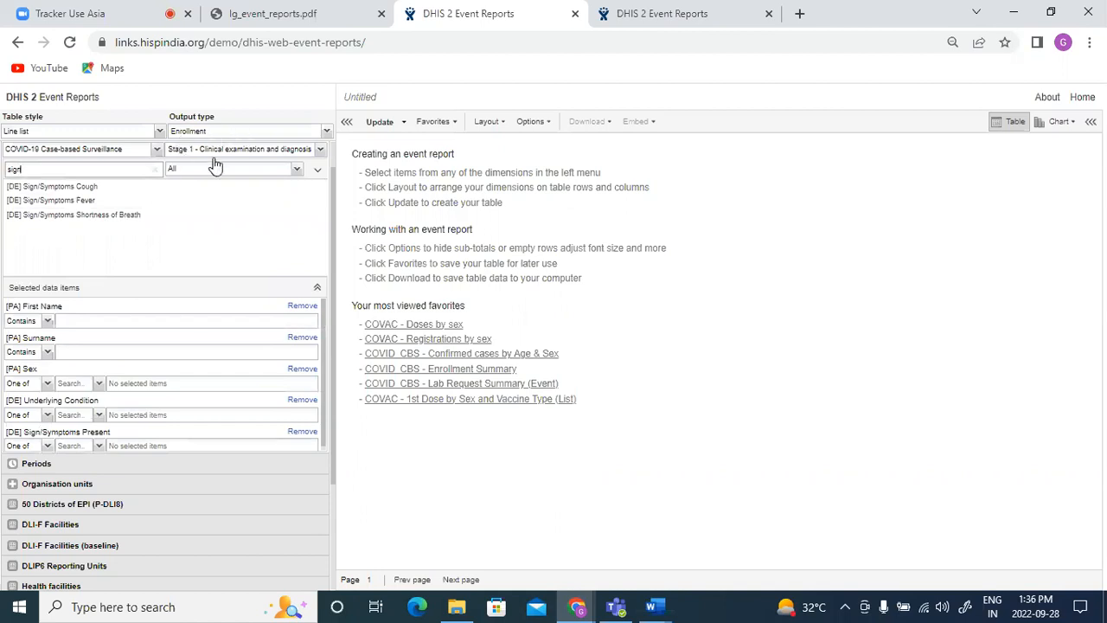
Step: Switch to Stage 3 - Lab Results and filter for the test type and lab result items
click(245, 149)
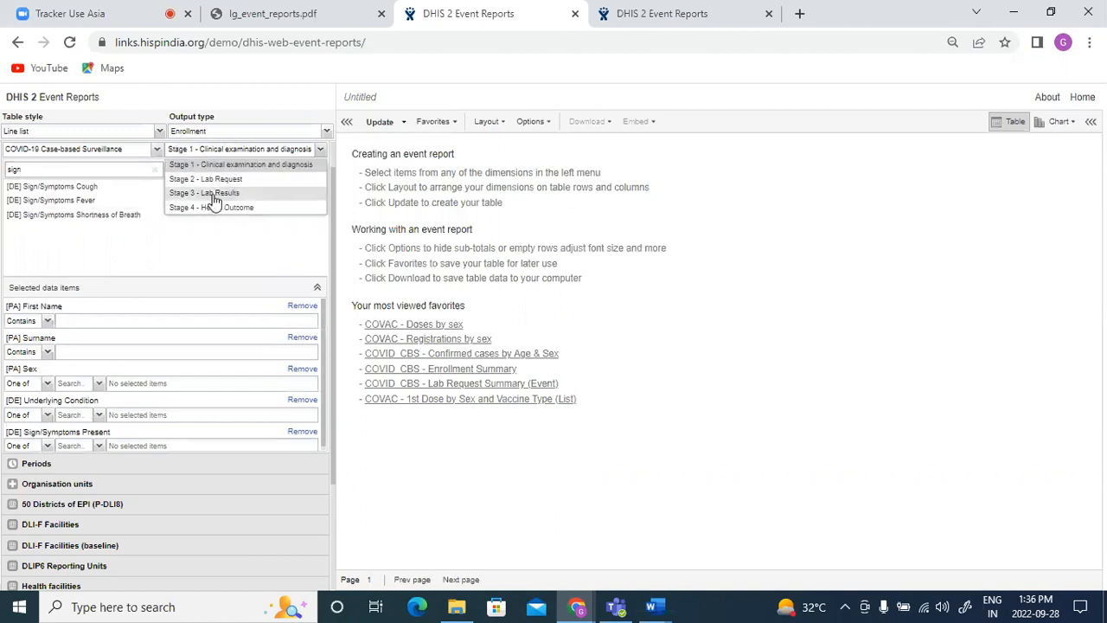
click(204, 192)
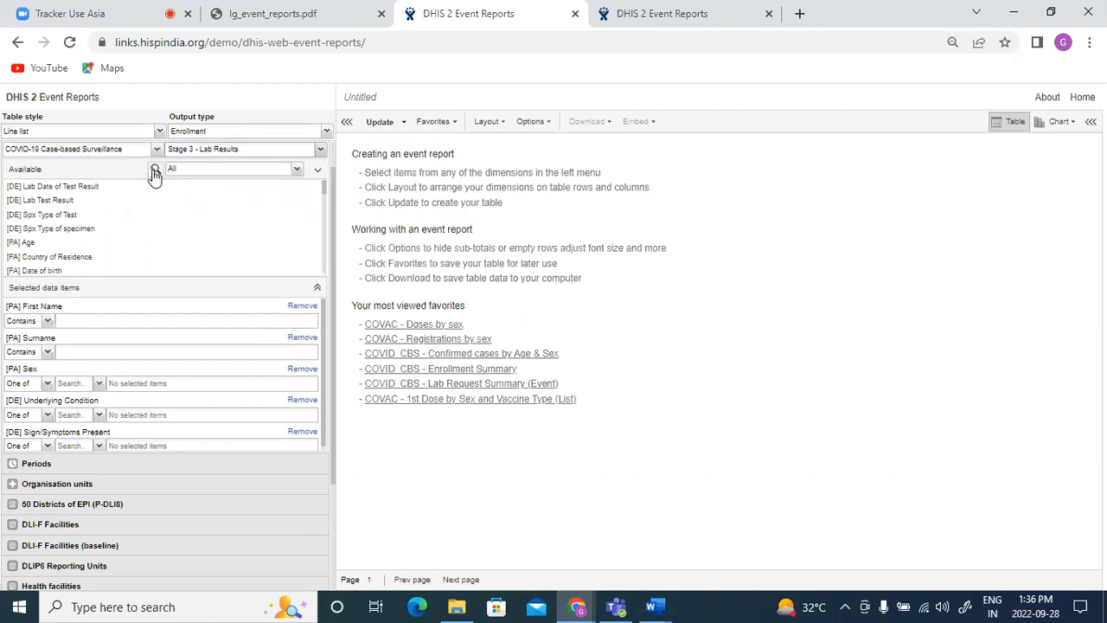
click(78, 169)
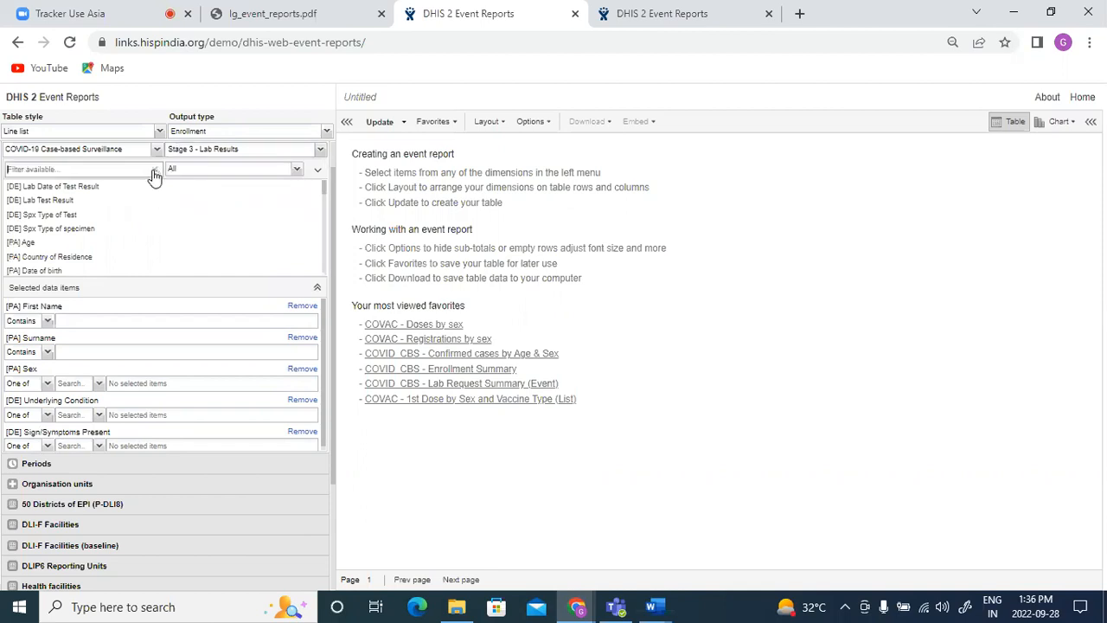
text(f)
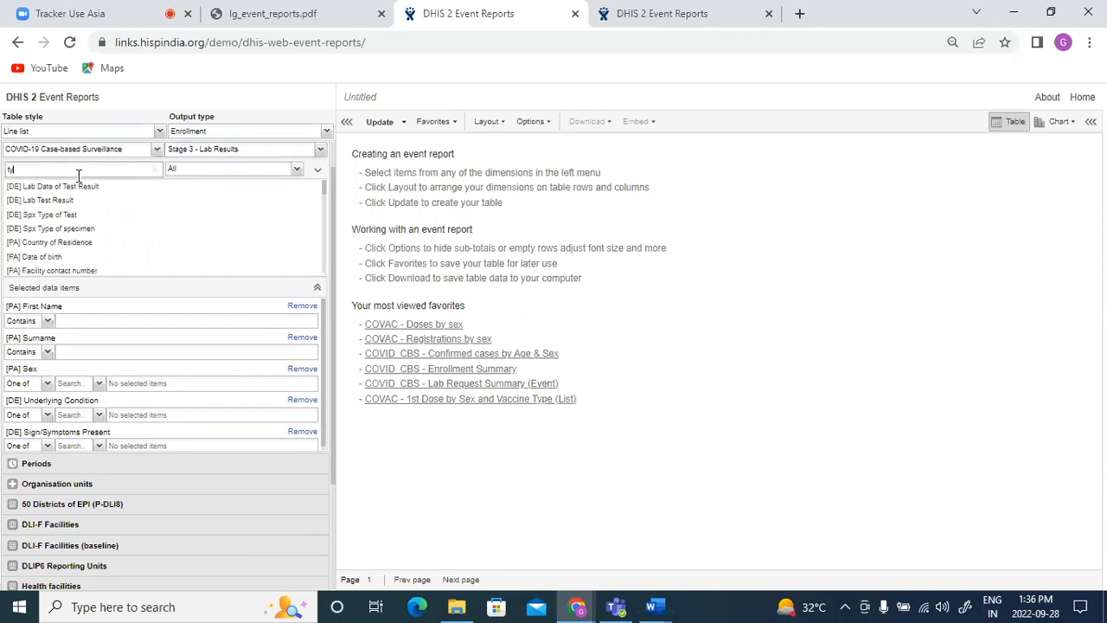
text(type)
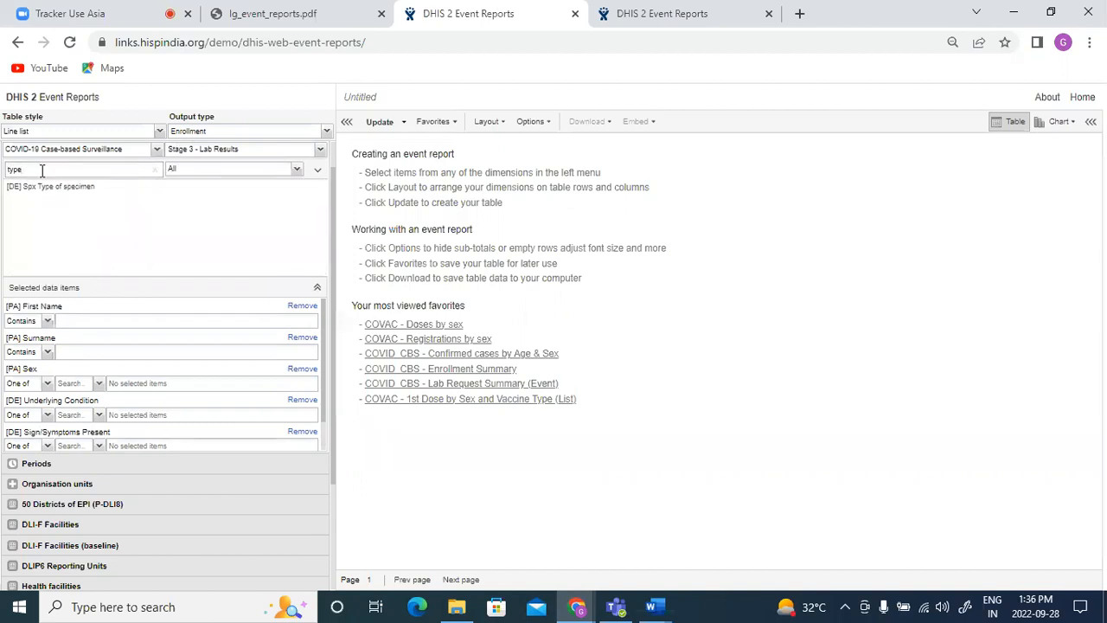
text(lab)
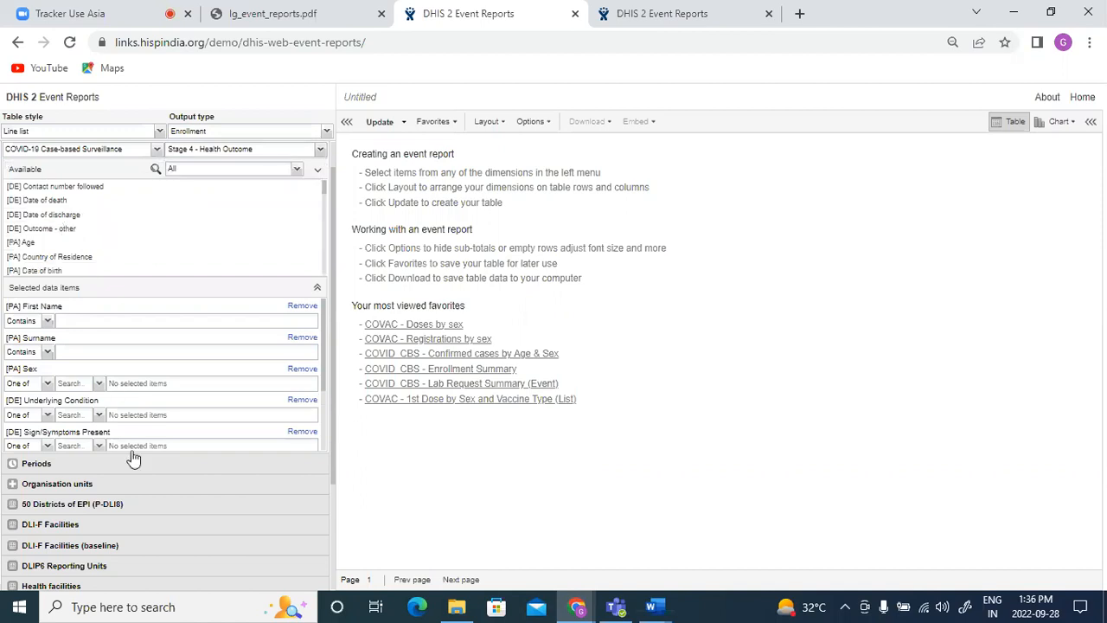
mouse_move(93, 346)
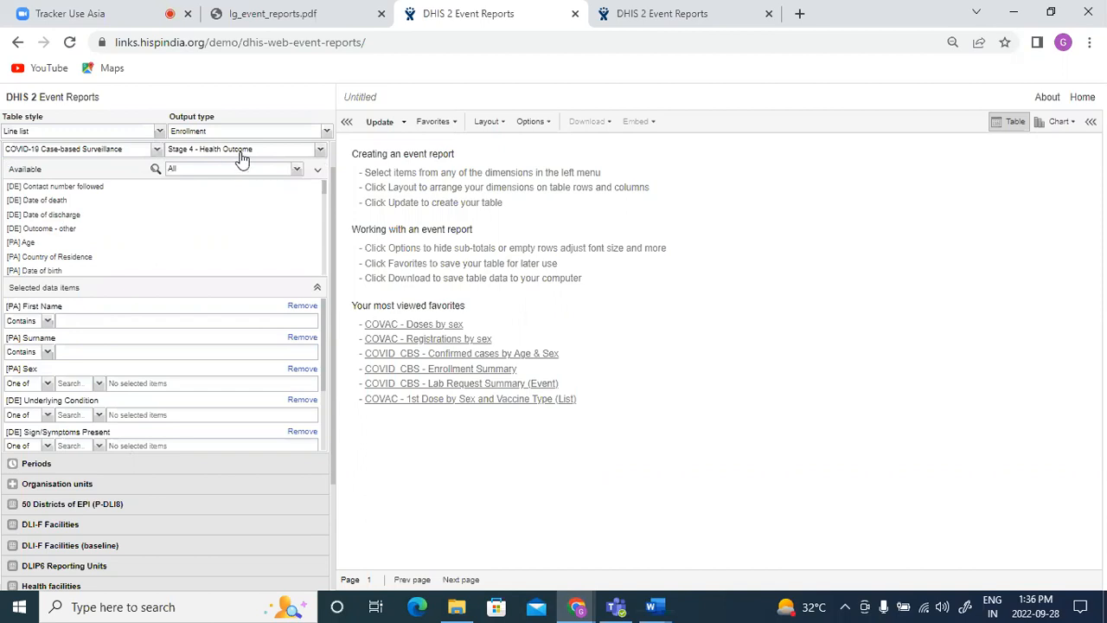
mouse_move(85, 515)
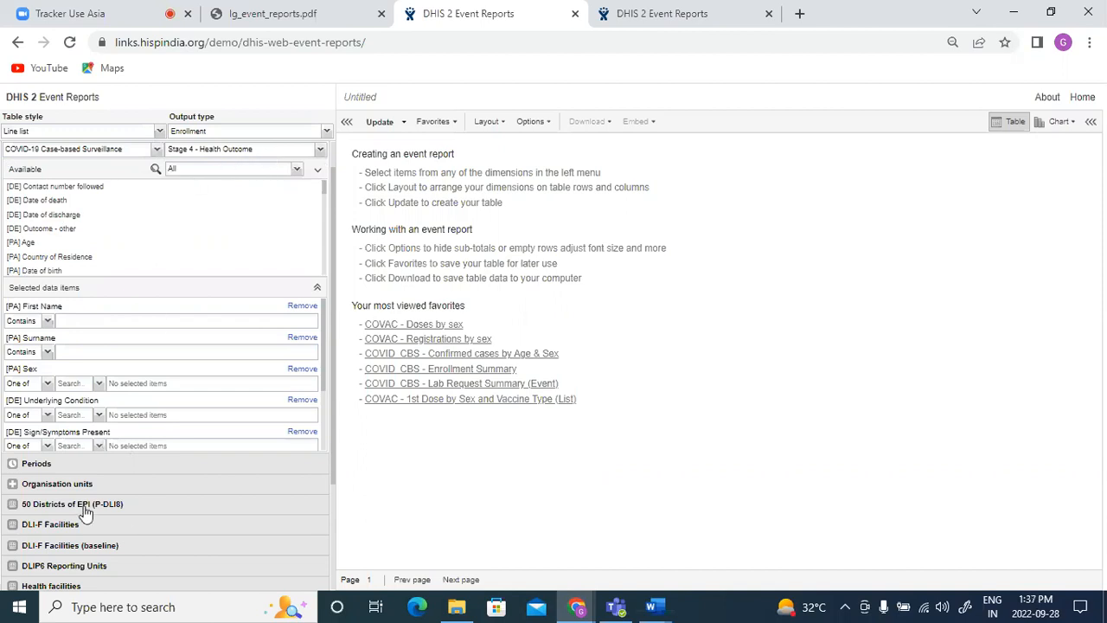
Step: Check the Last 12 months period and expand the Lao PDR organisation unit tree
click(37, 463)
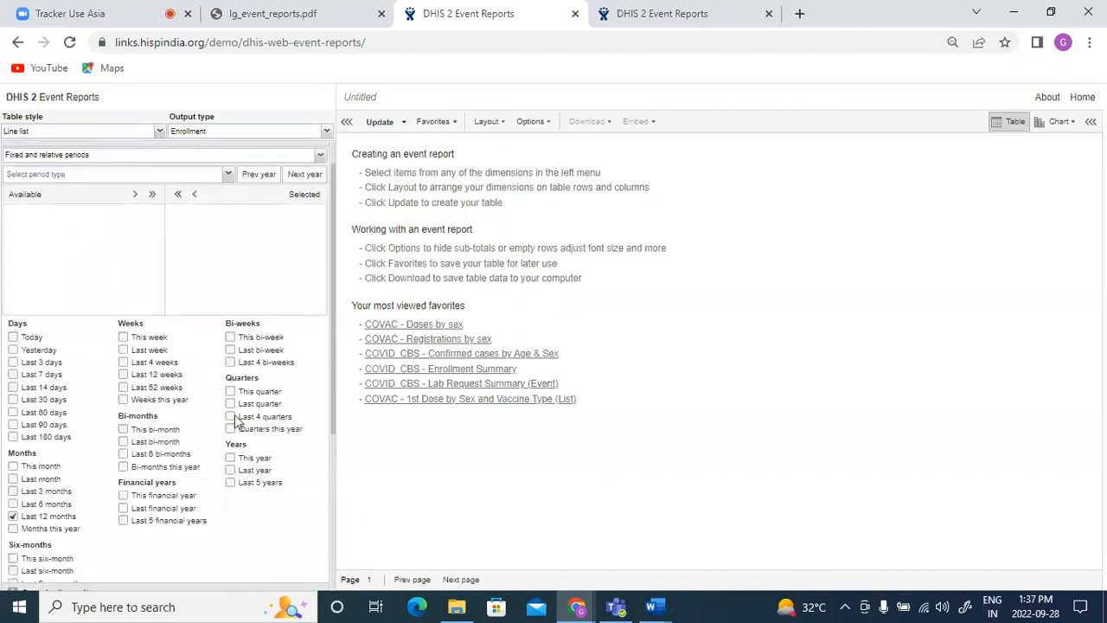
click(230, 458)
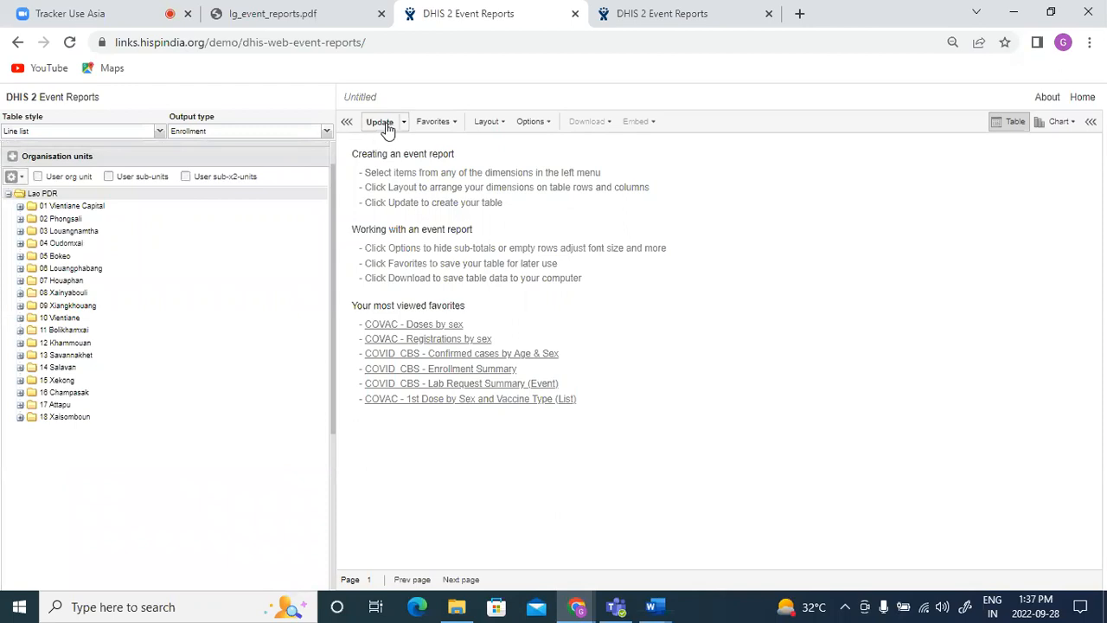
click(379, 121)
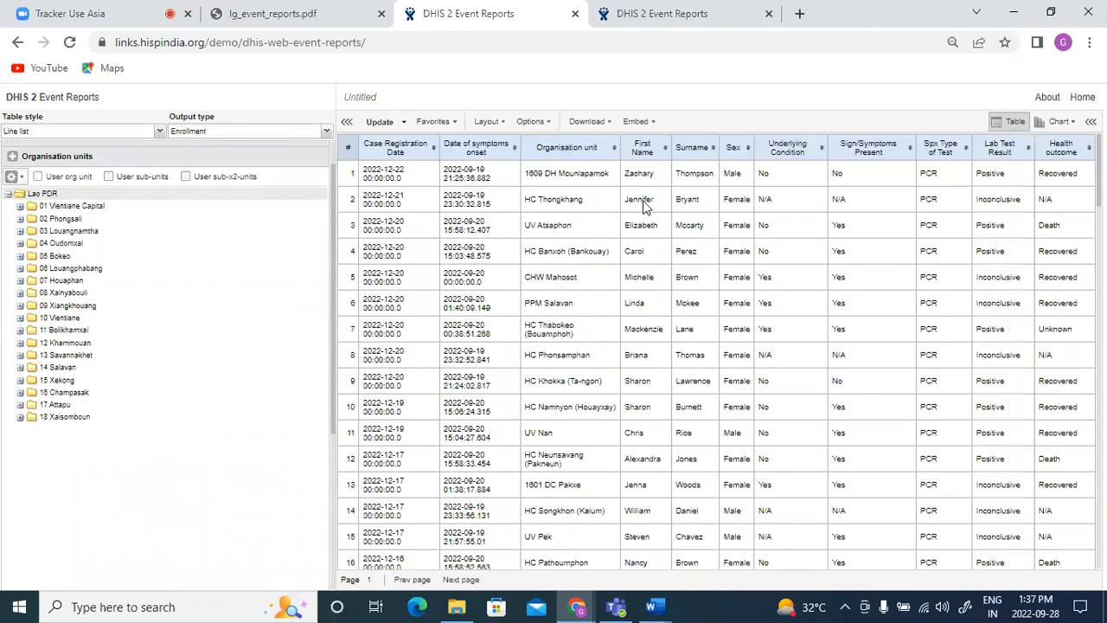
mouse_move(1023, 224)
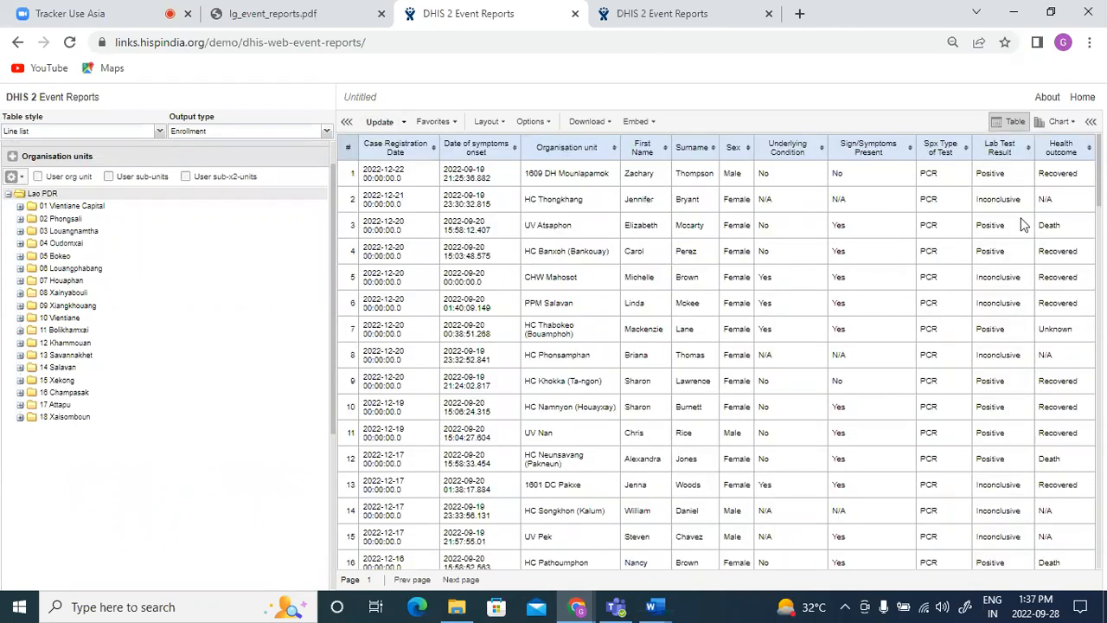
mouse_move(648, 217)
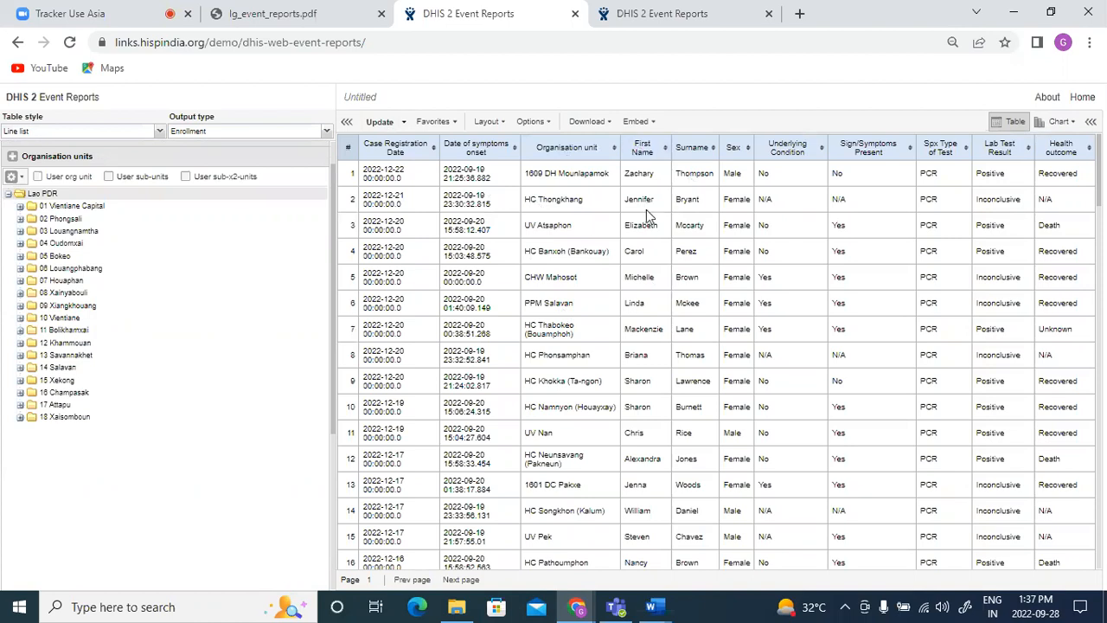
mouse_move(587, 183)
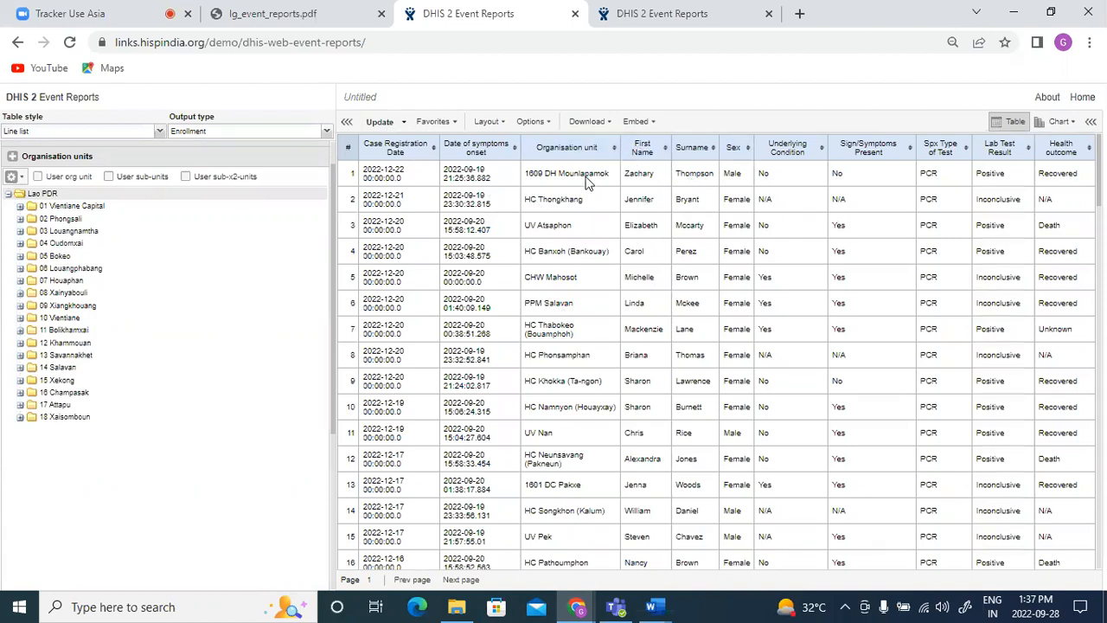
mouse_move(294, 138)
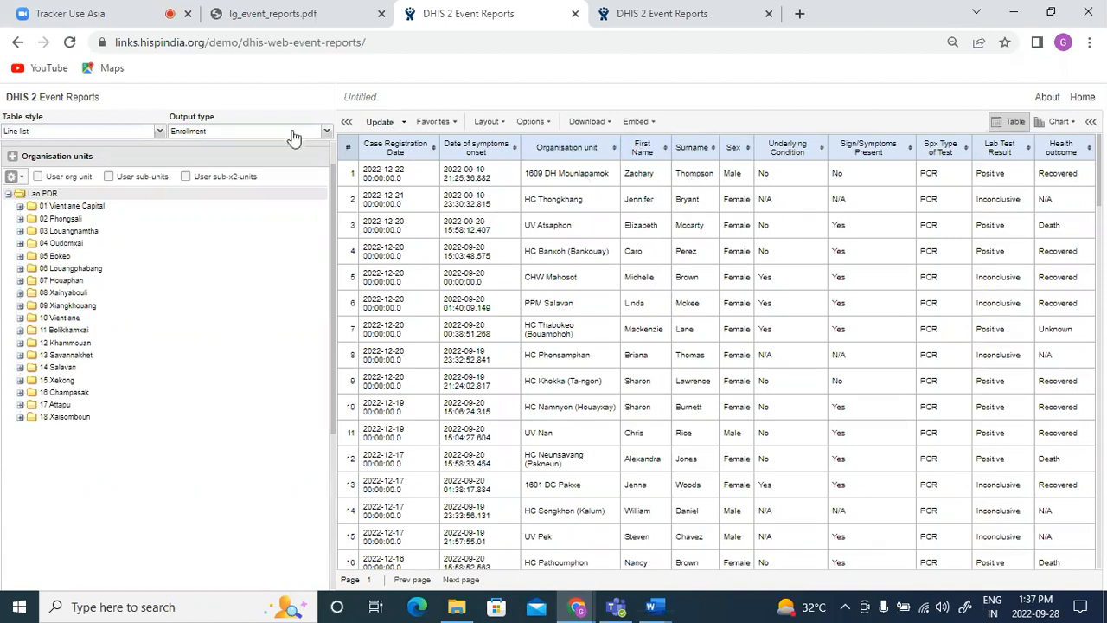
mouse_move(536, 139)
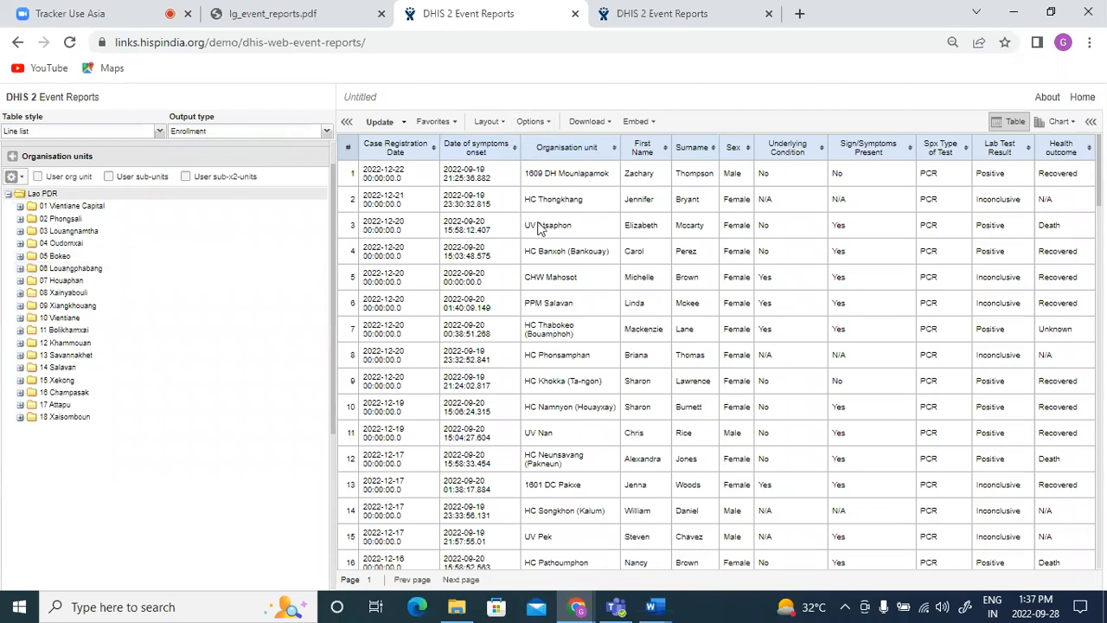
mouse_move(844, 275)
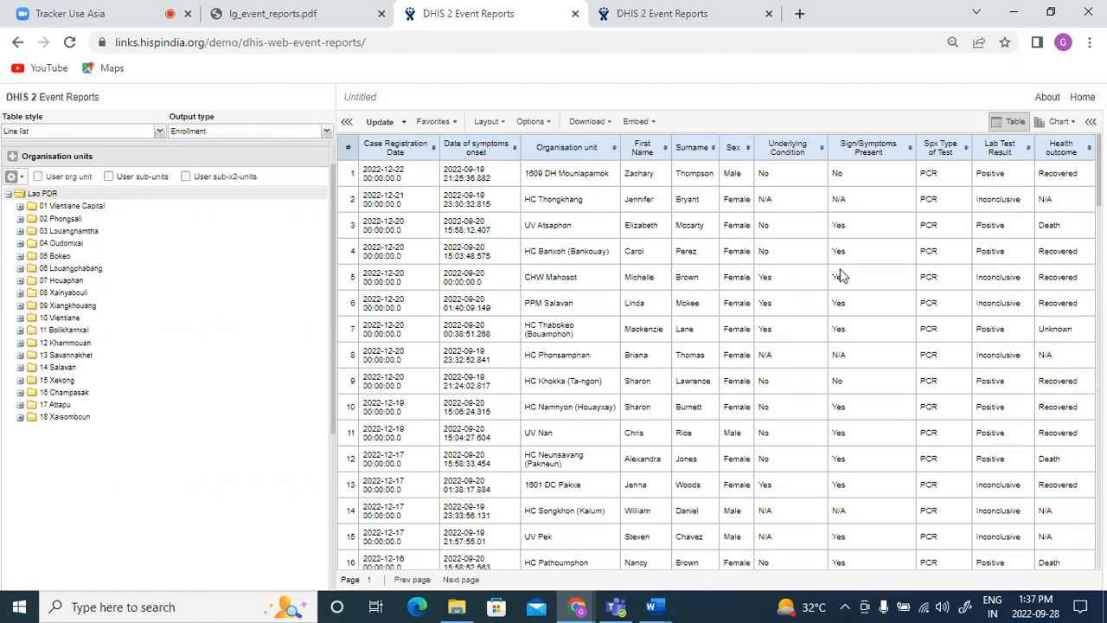
mouse_move(982, 173)
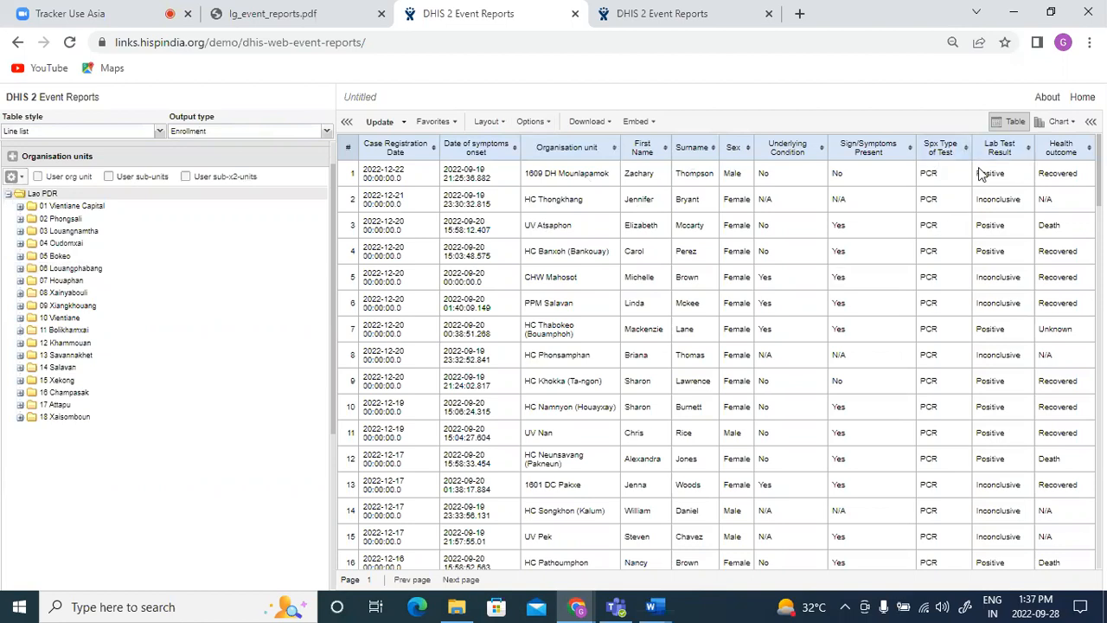
mouse_move(982, 203)
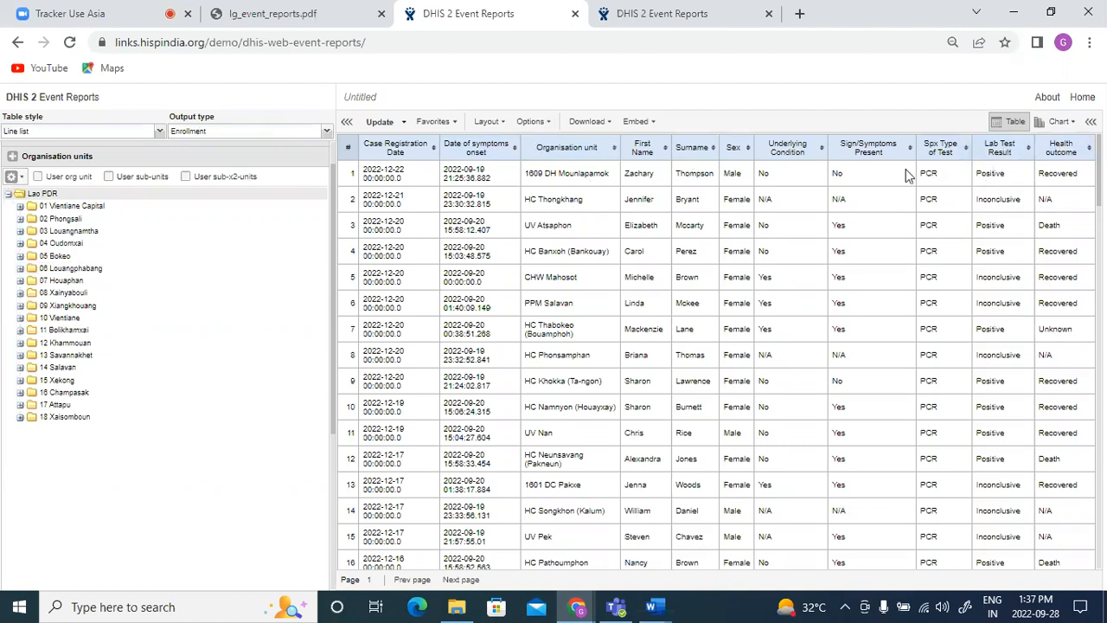
mouse_move(986, 177)
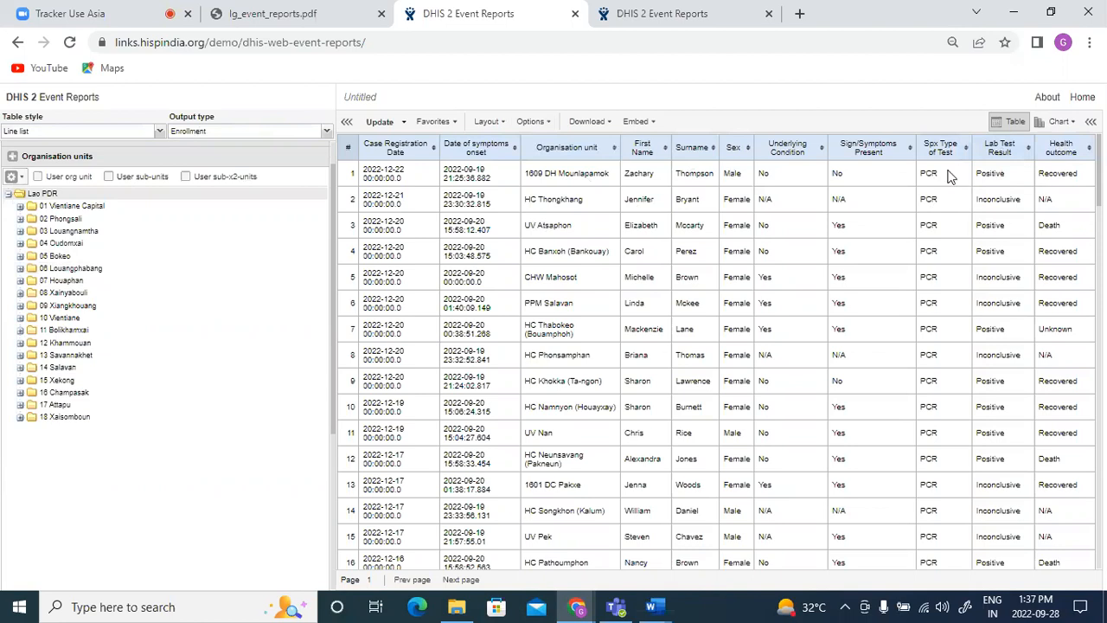
mouse_move(859, 186)
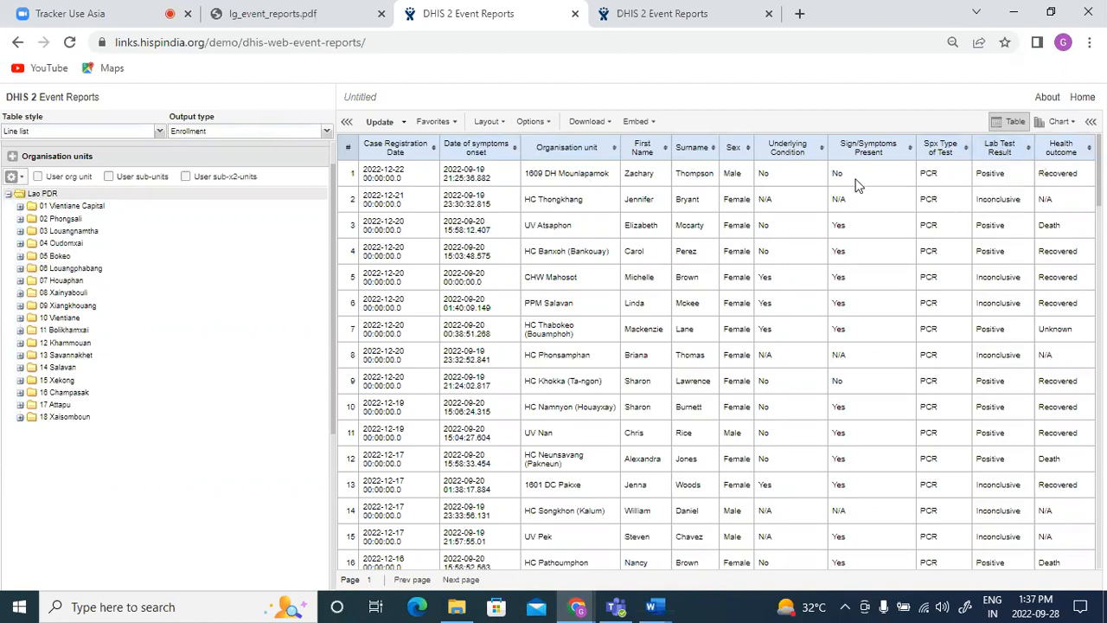
mouse_move(729, 182)
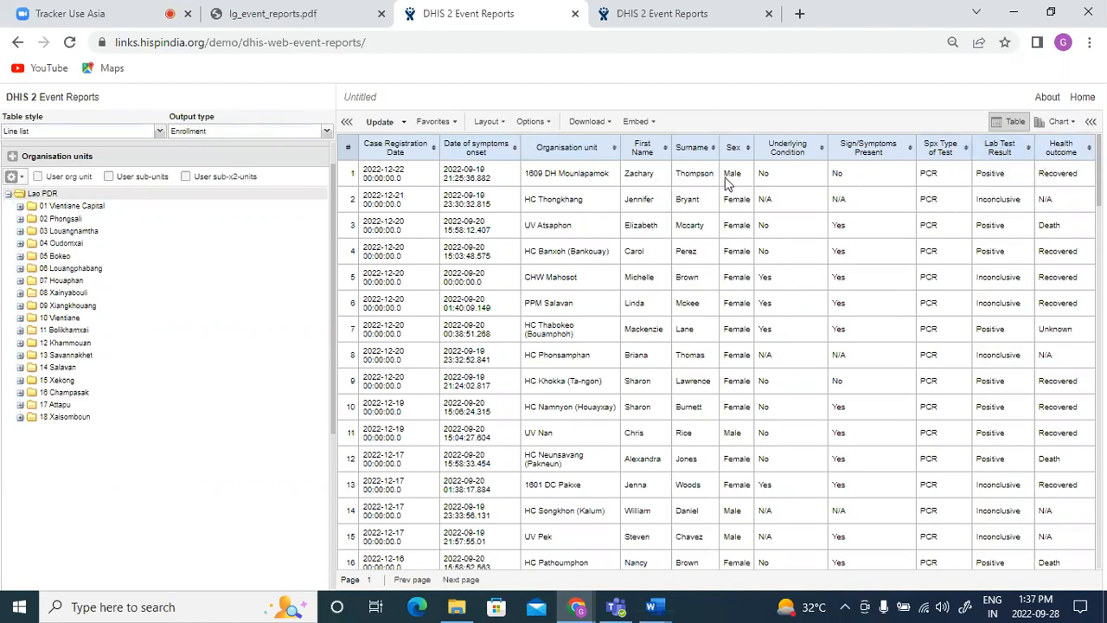
mouse_move(919, 178)
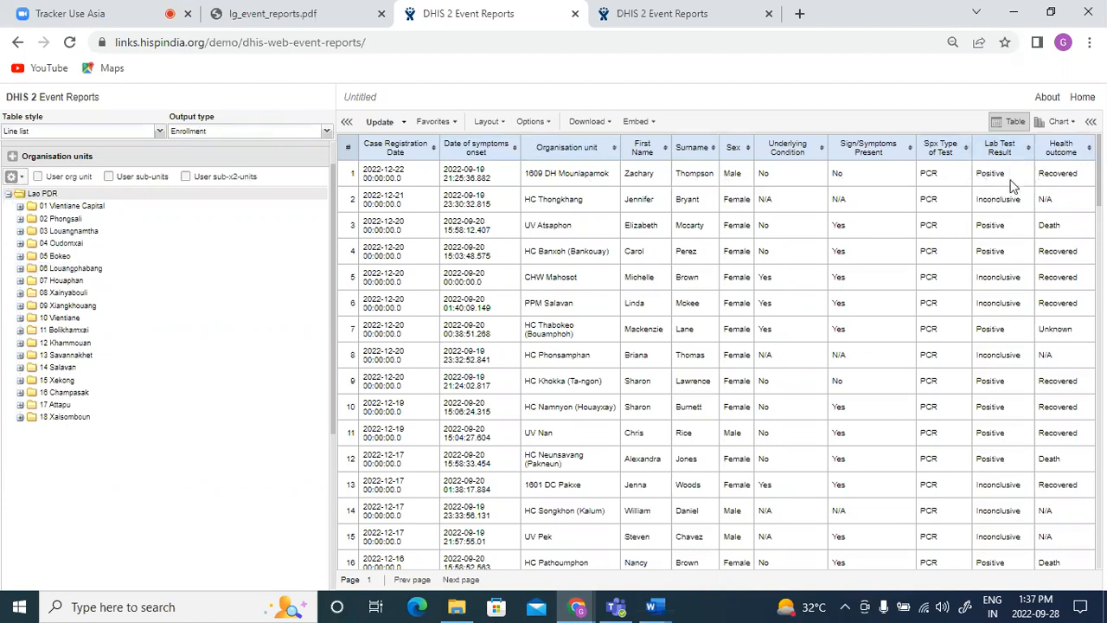
mouse_move(1025, 179)
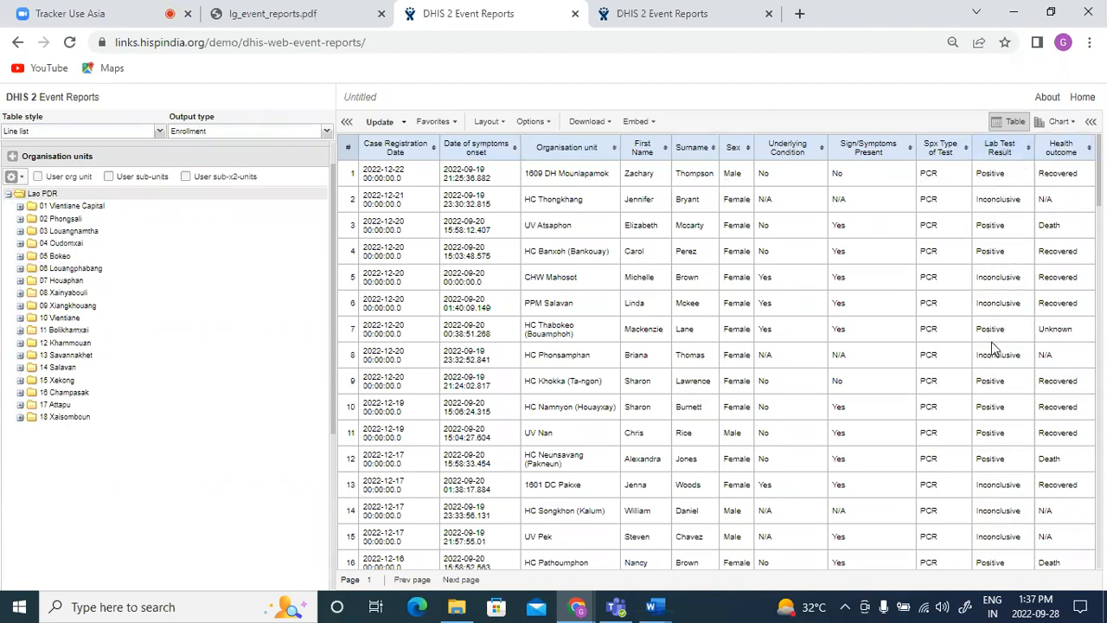
mouse_move(811, 297)
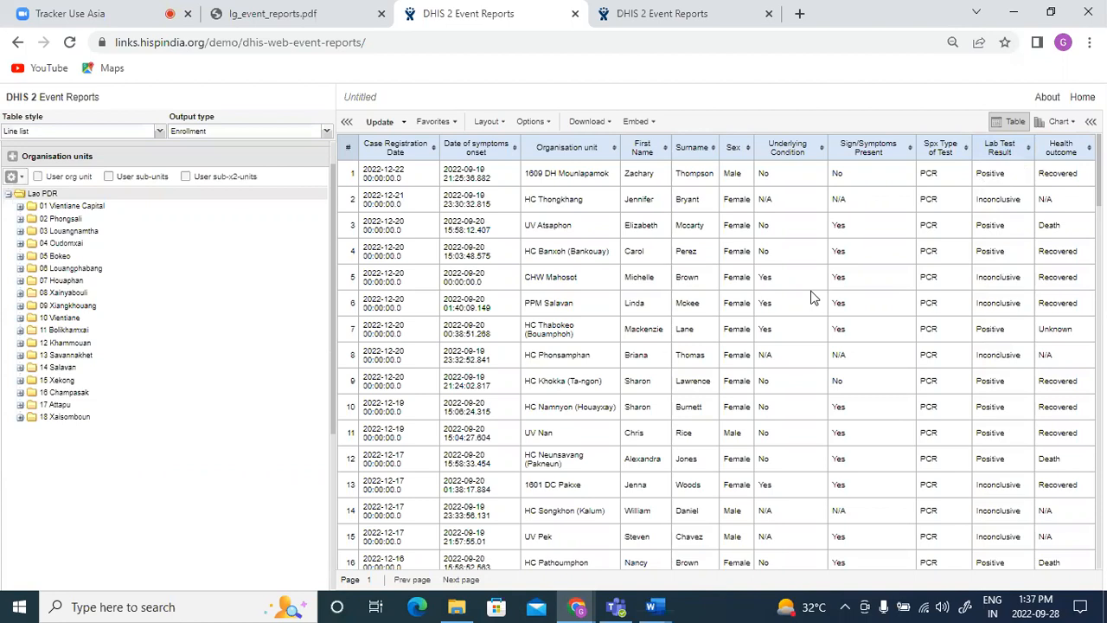
mouse_move(628, 229)
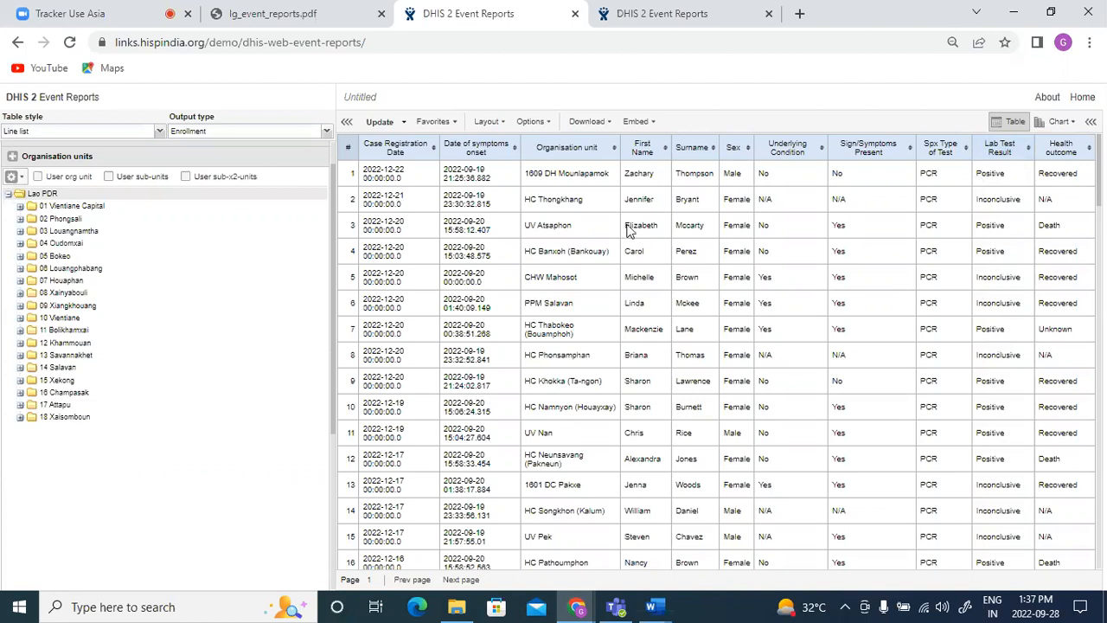
mouse_move(543, 182)
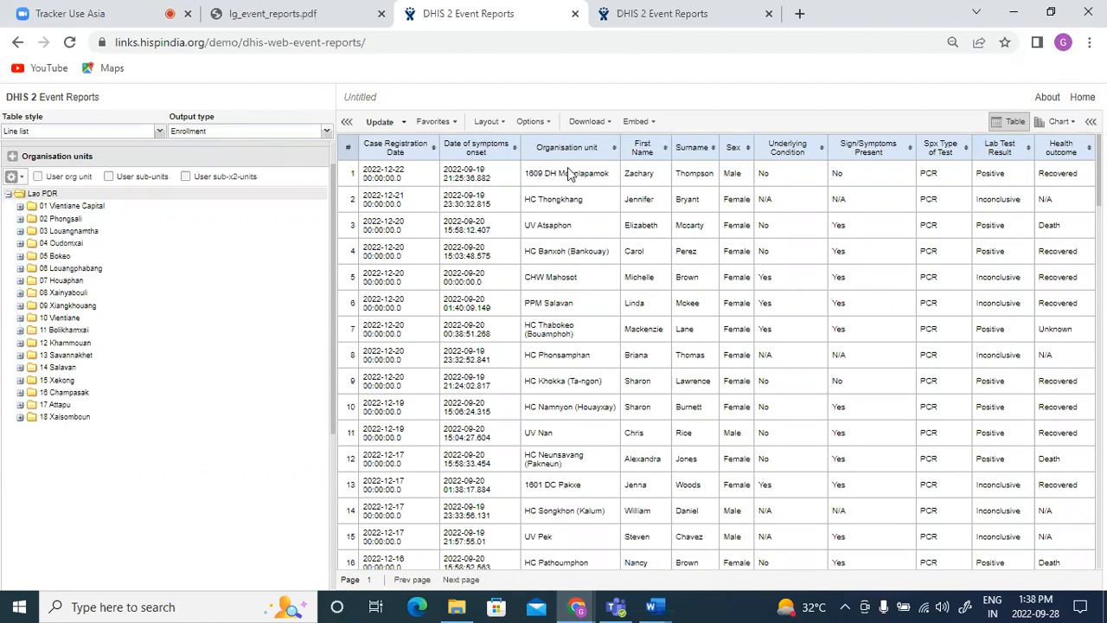
mouse_move(748, 201)
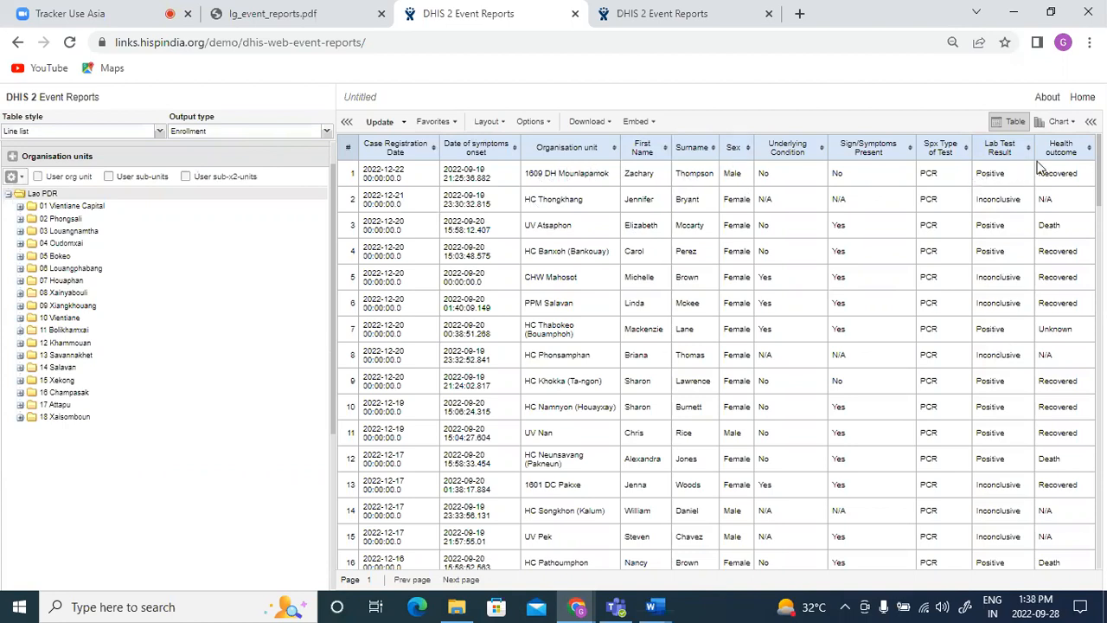
mouse_move(989, 224)
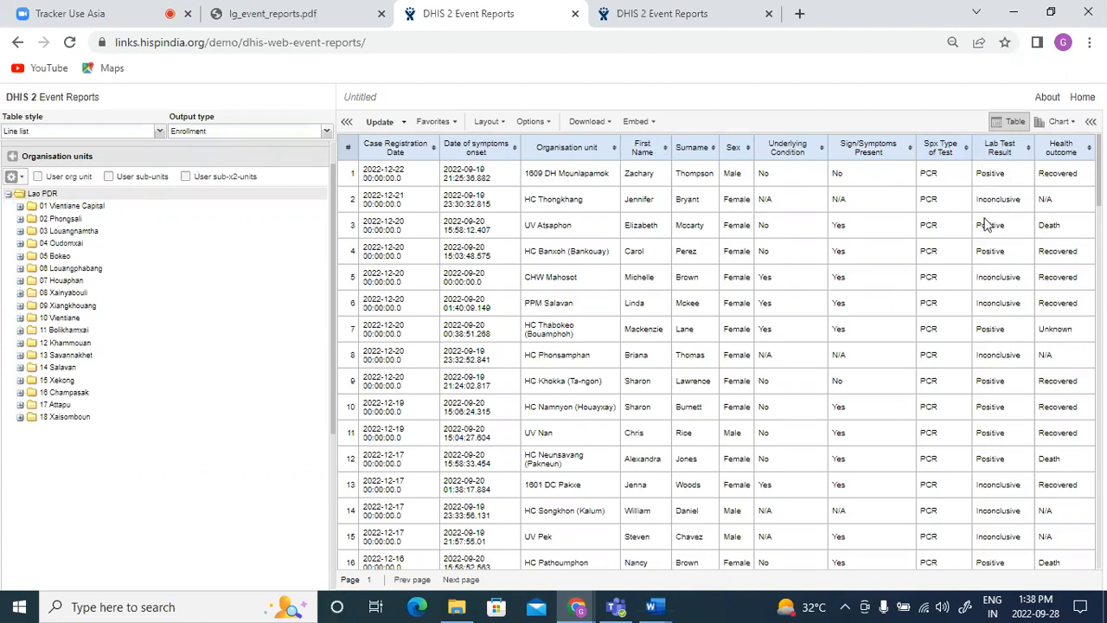
mouse_move(954, 175)
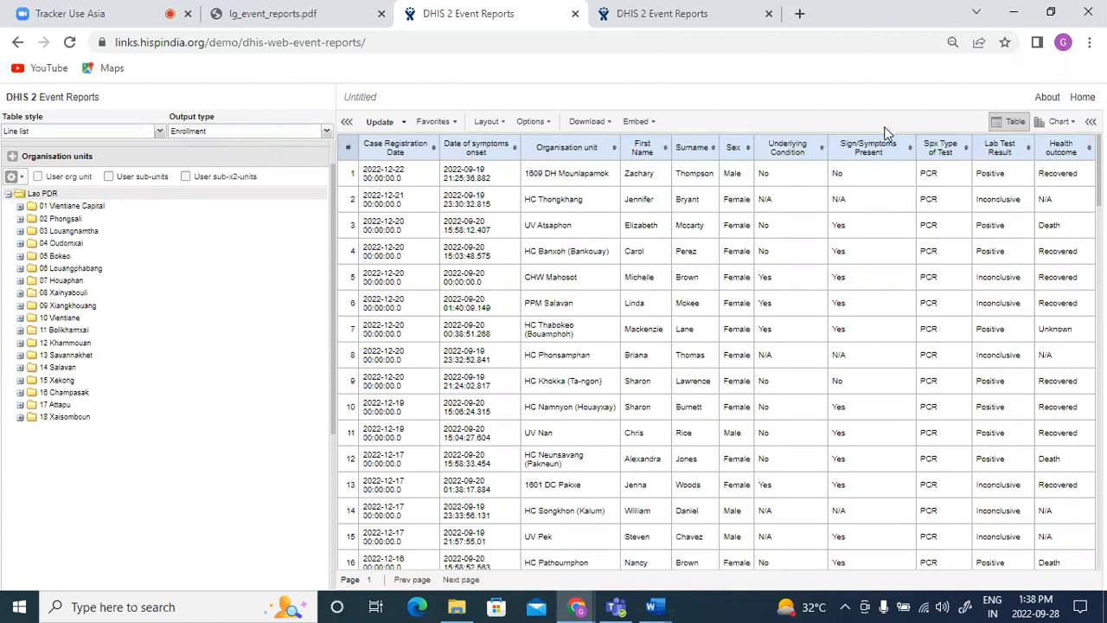
mouse_move(947, 140)
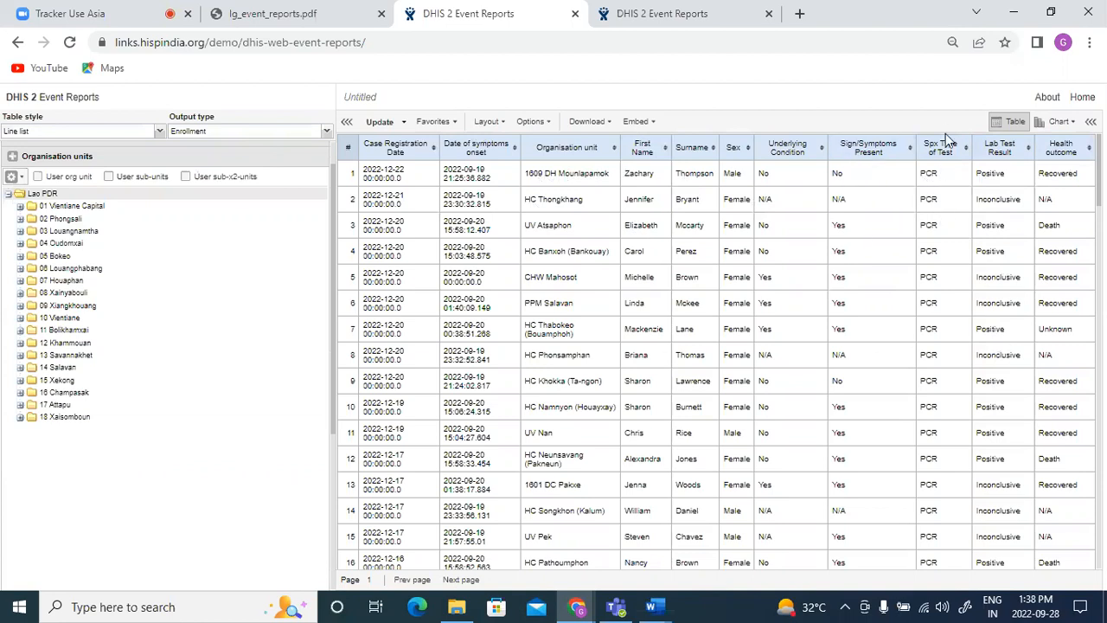
mouse_move(1077, 198)
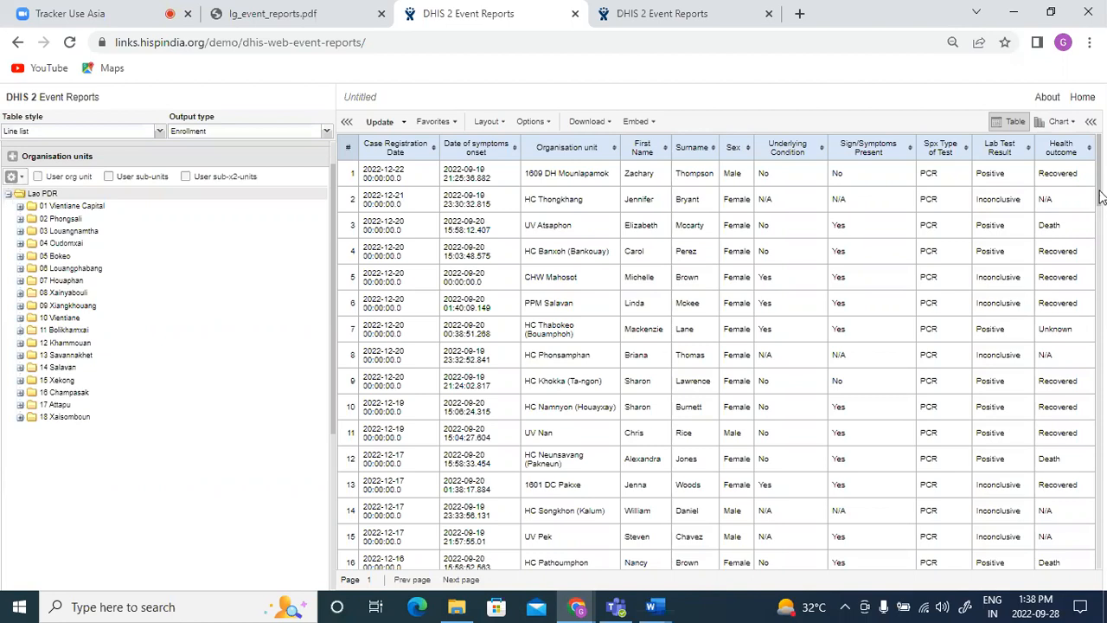
Step: Scroll through the line list table, then return to the lg_event_reports.pdf guide
scroll(down, 3)
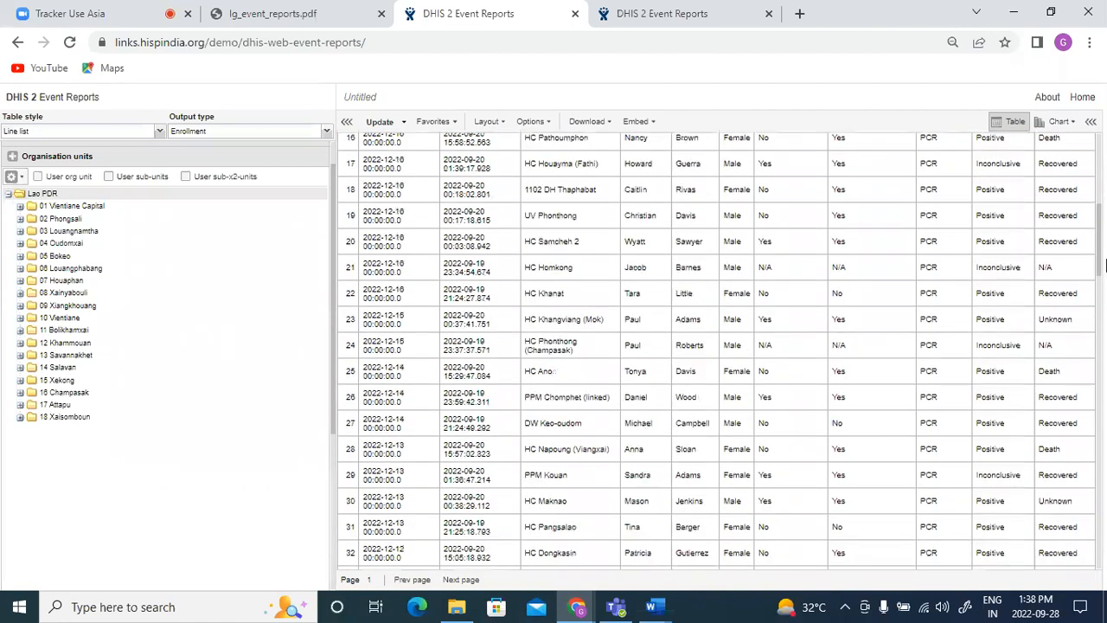
scroll(up, 3)
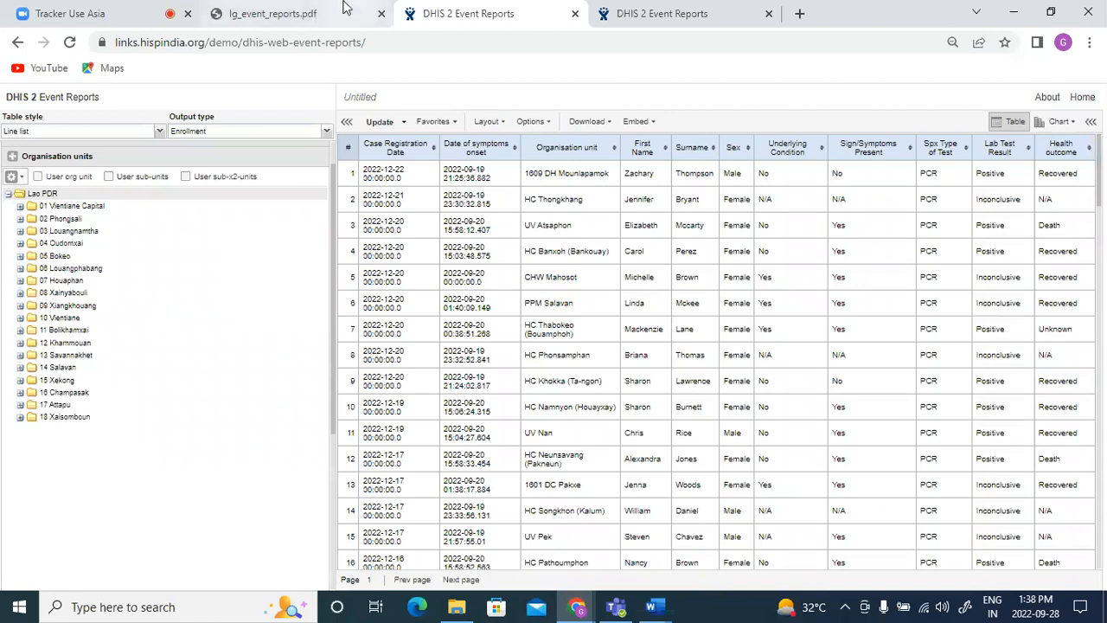
click(273, 13)
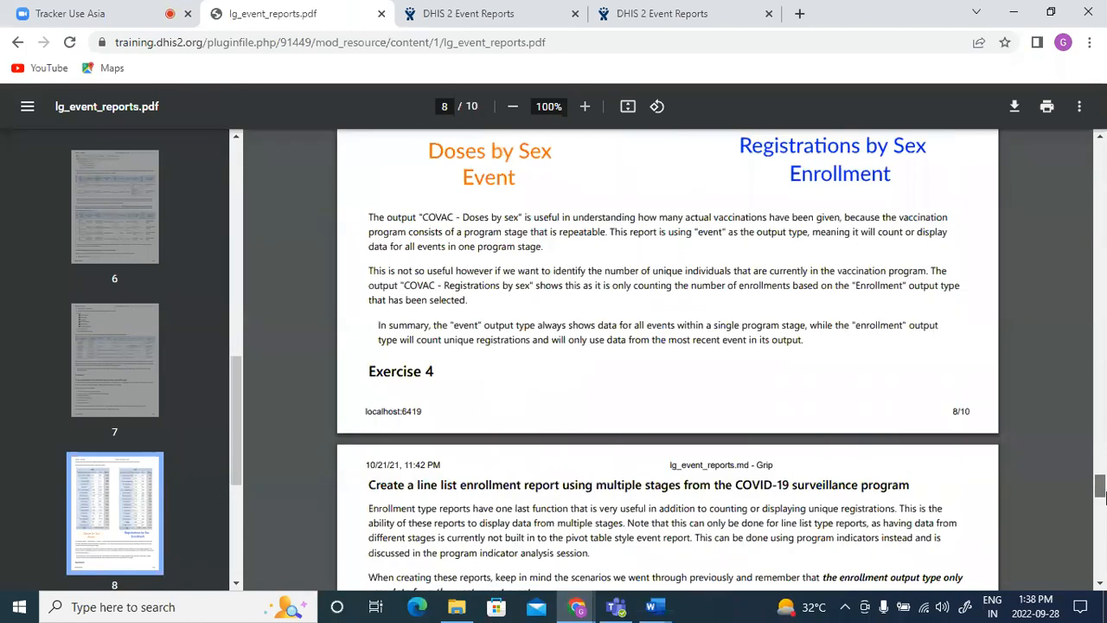
Step: Scroll the PDF to page 9's multi-stage enrollment line list exercise
scroll(down, 3)
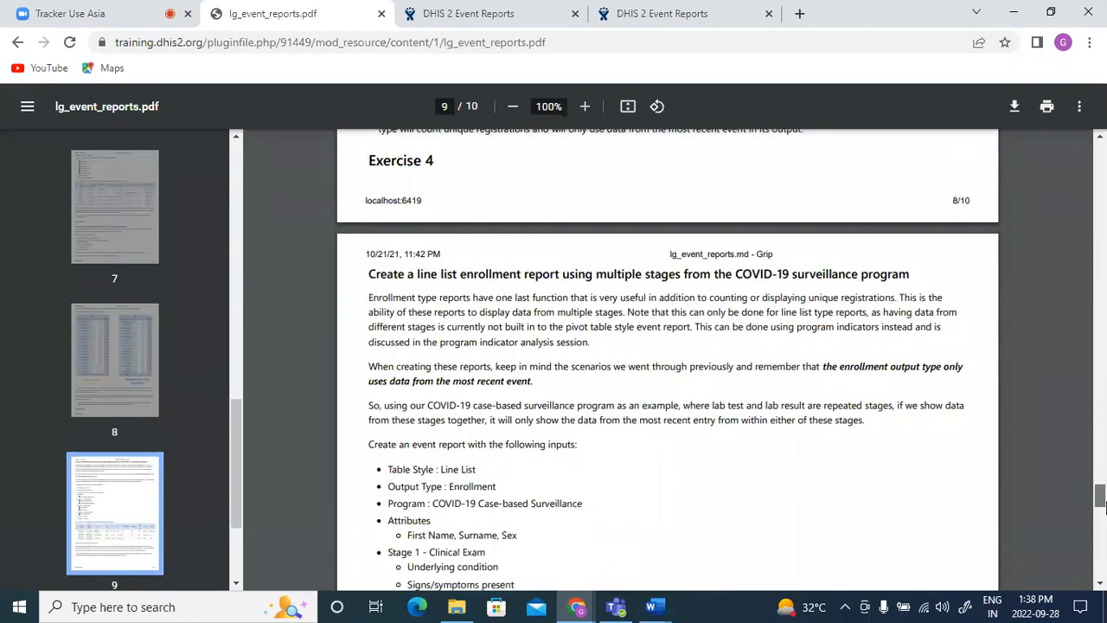
scroll(down, 3)
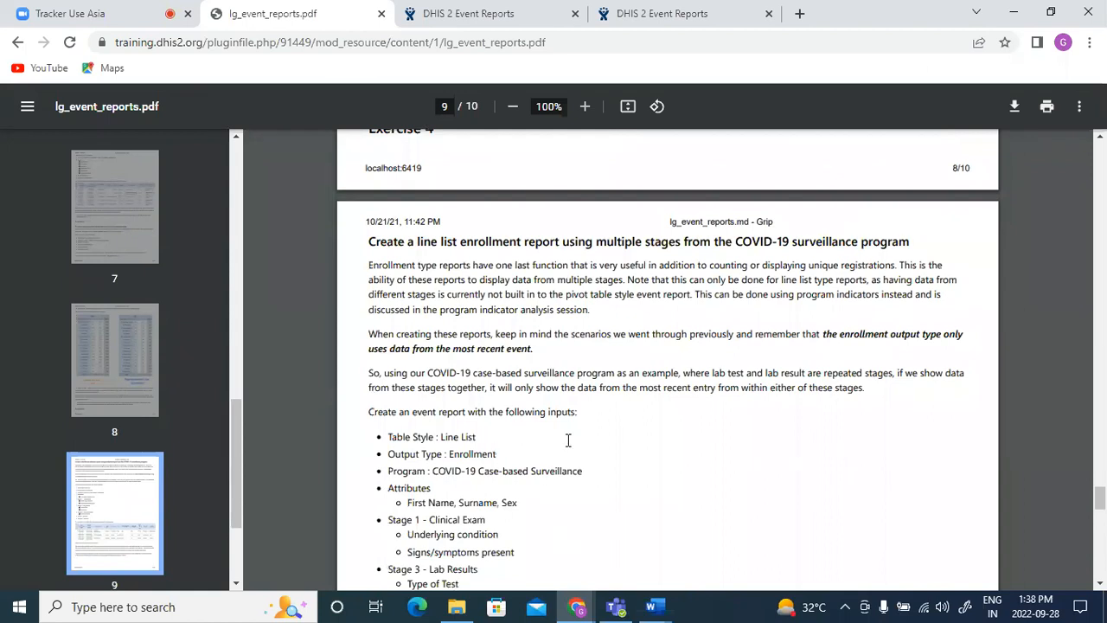
mouse_move(777, 286)
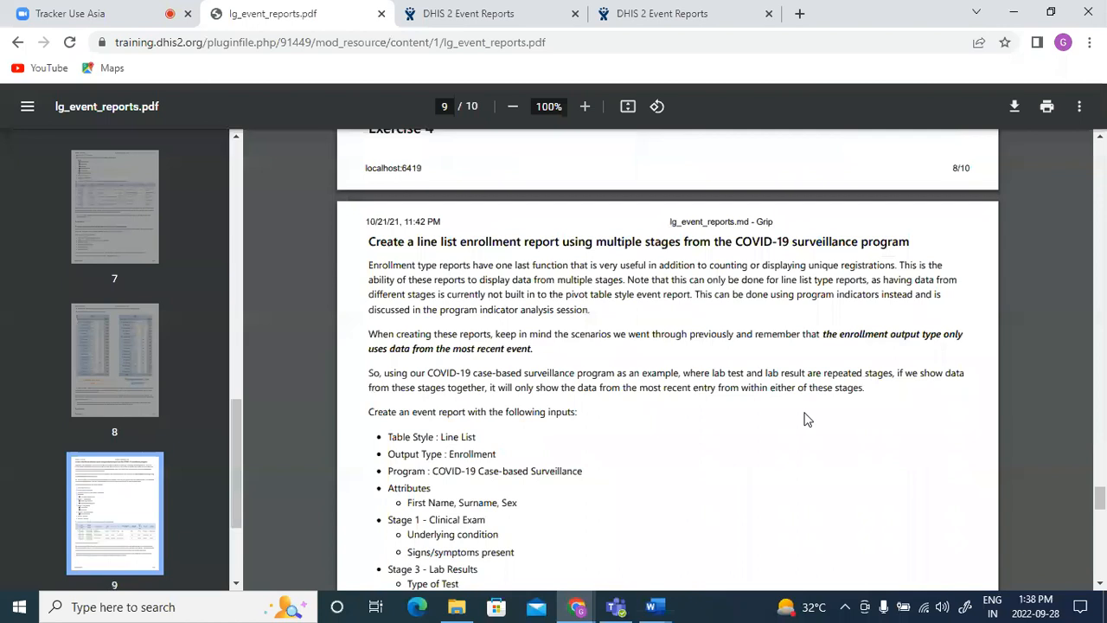
mouse_move(721, 264)
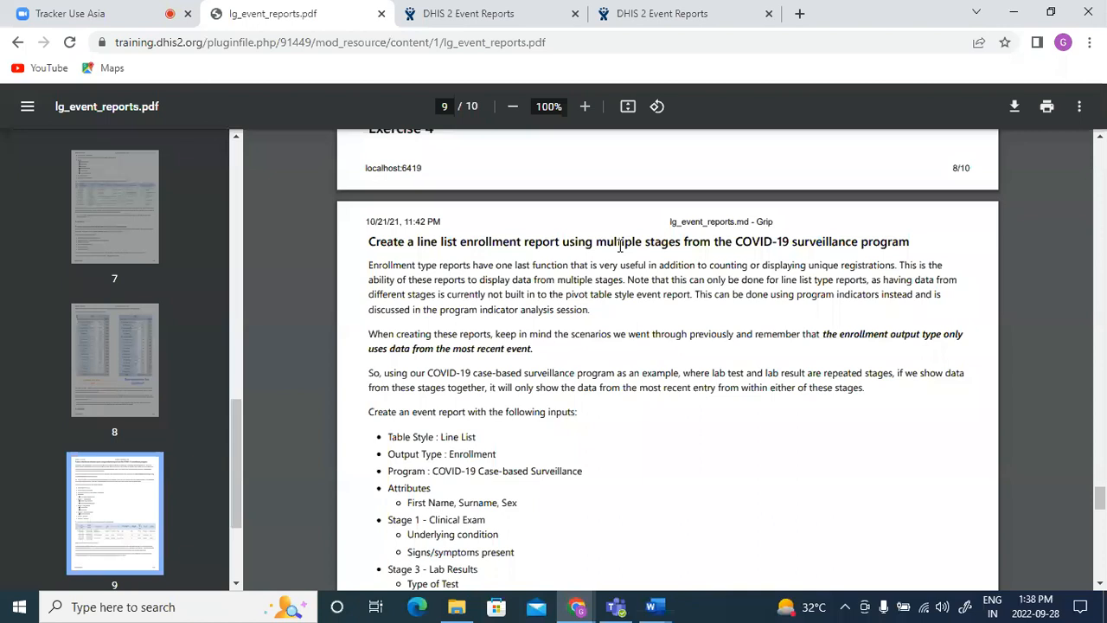
mouse_move(569, 224)
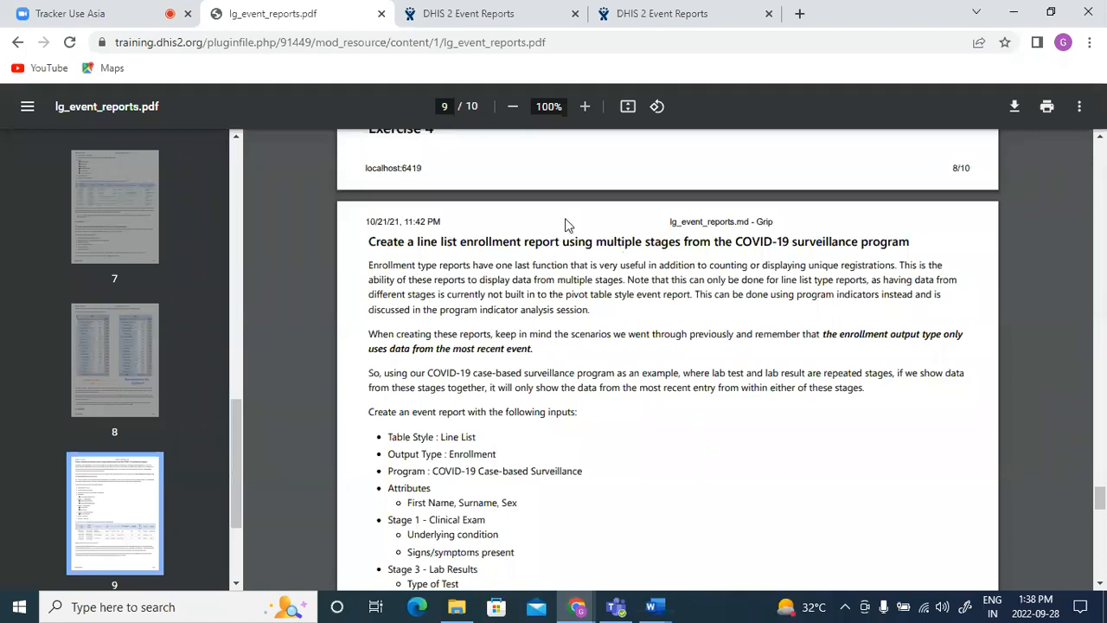
mouse_move(402, 199)
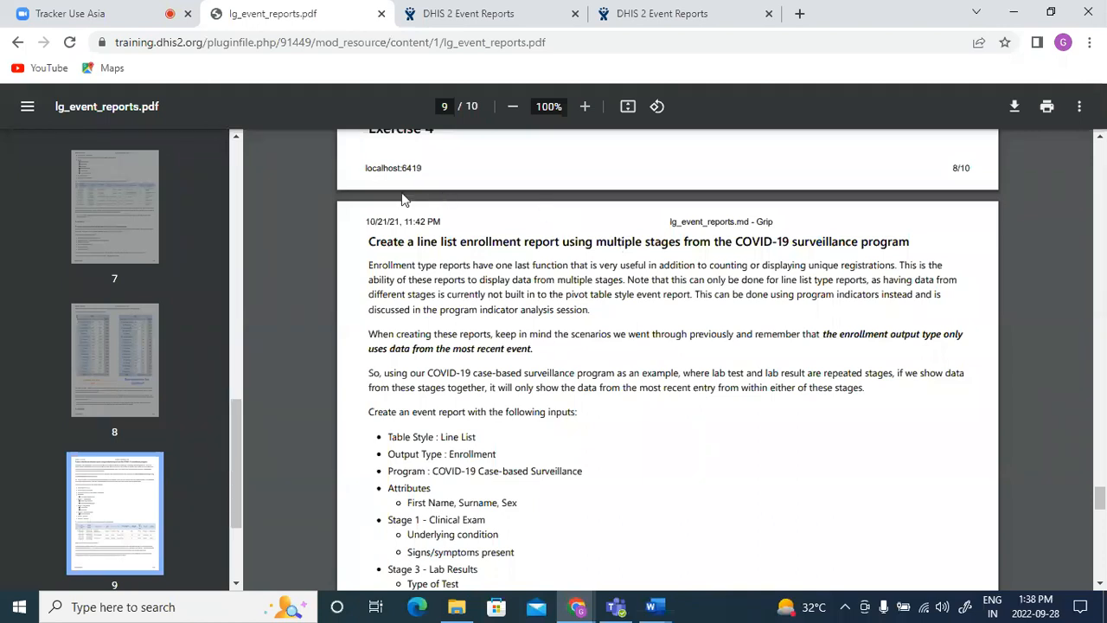